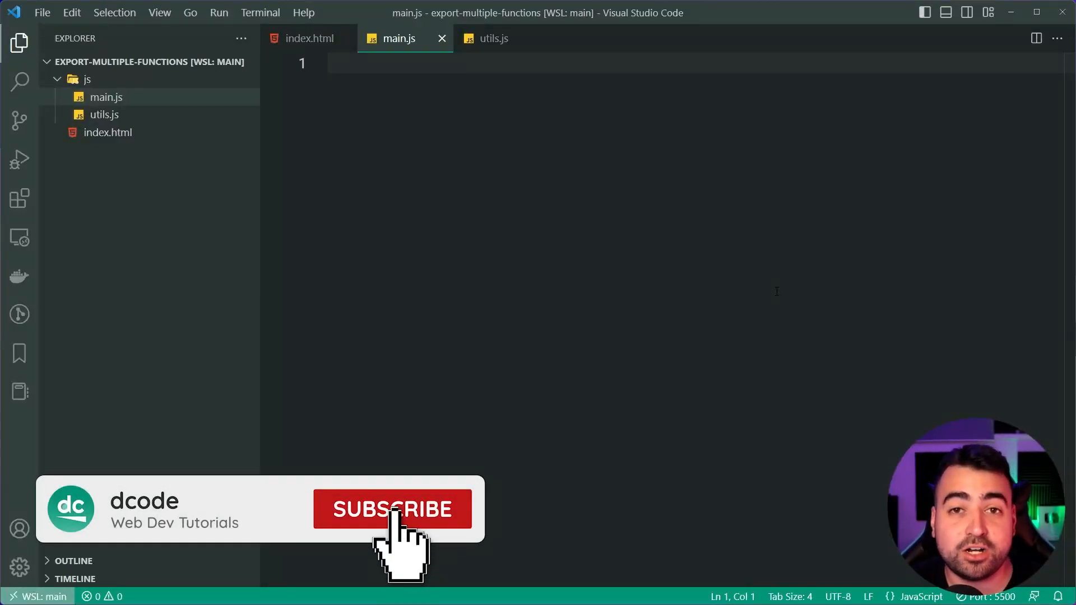
- Look over the HTML page that loads the script, then return to the empty main.js
click(393, 509)
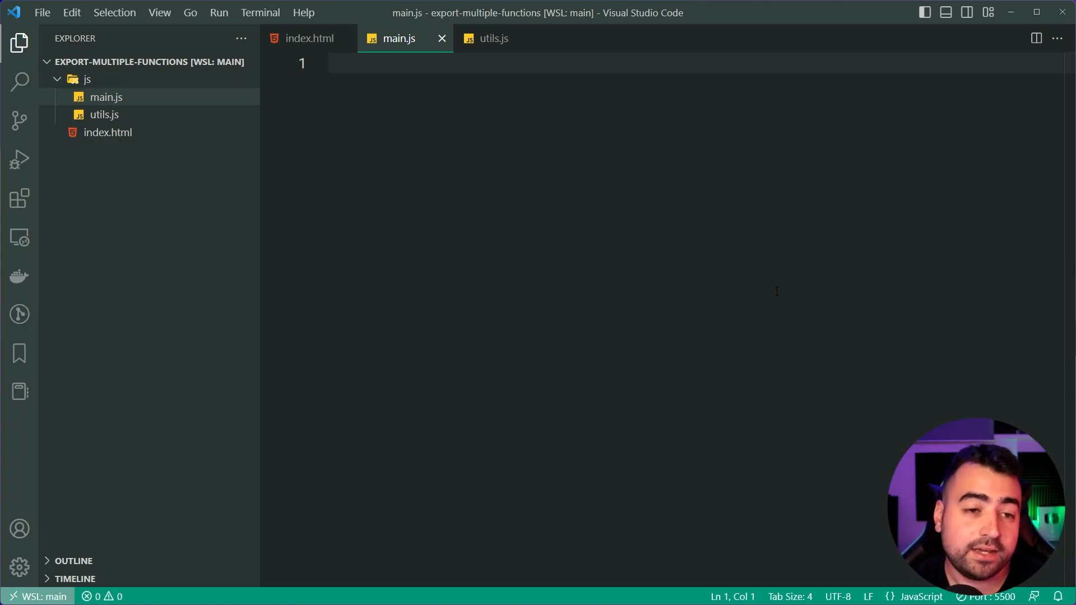
click(310, 38)
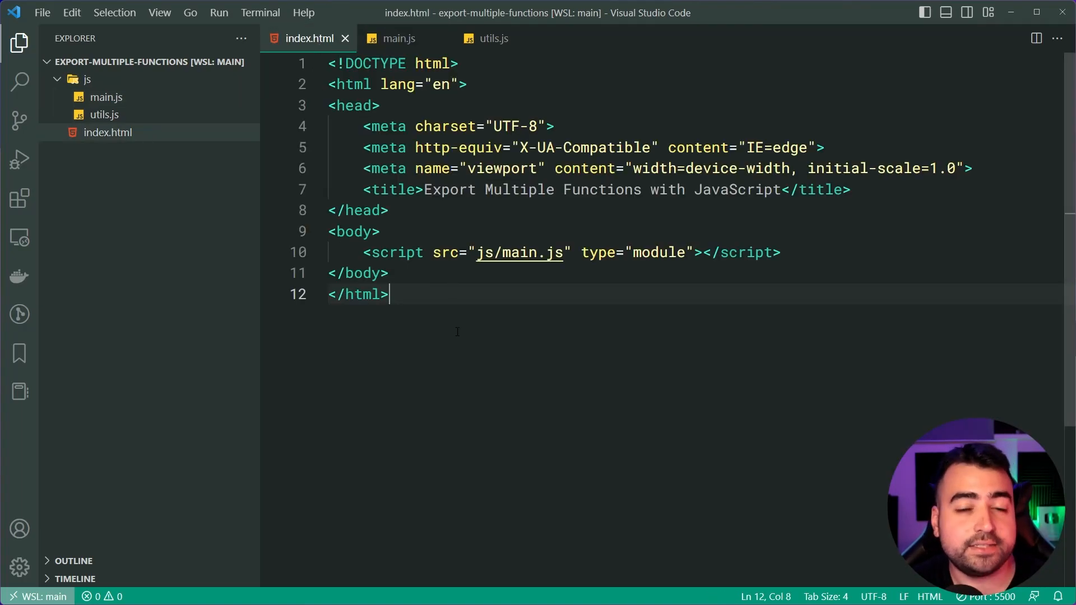
mouse_move(472, 346)
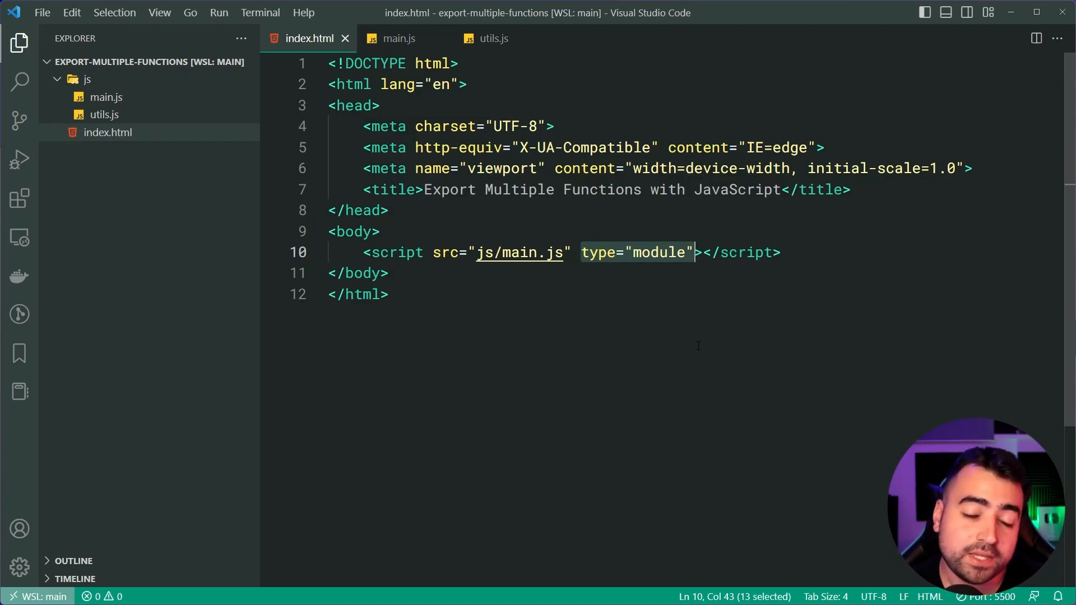
click(399, 39)
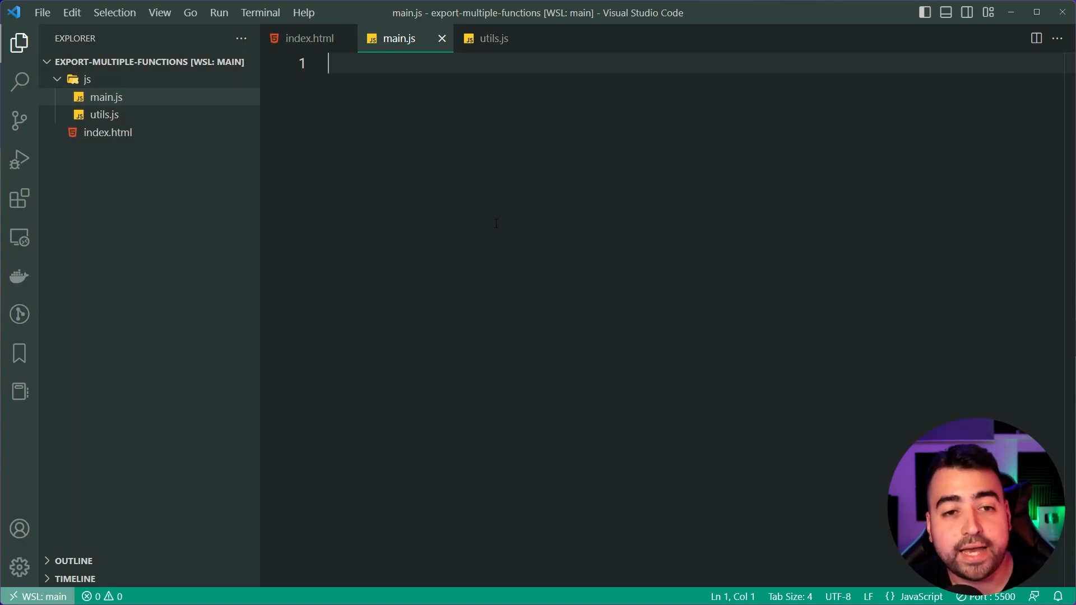
- Add the export keyword before the add function on line 1 of utils.js
click(493, 38)
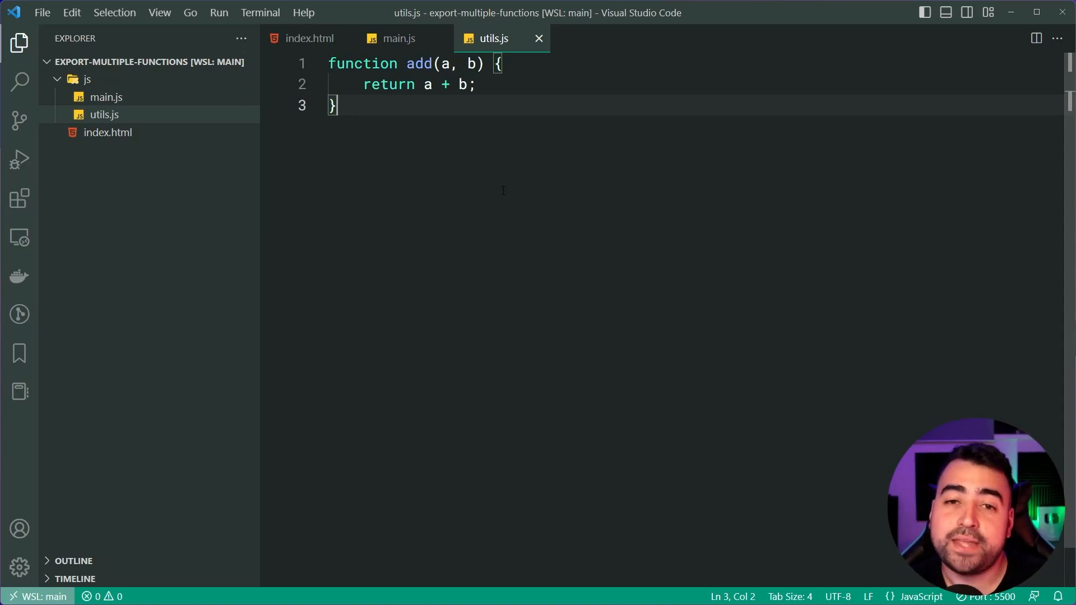
click(501, 64)
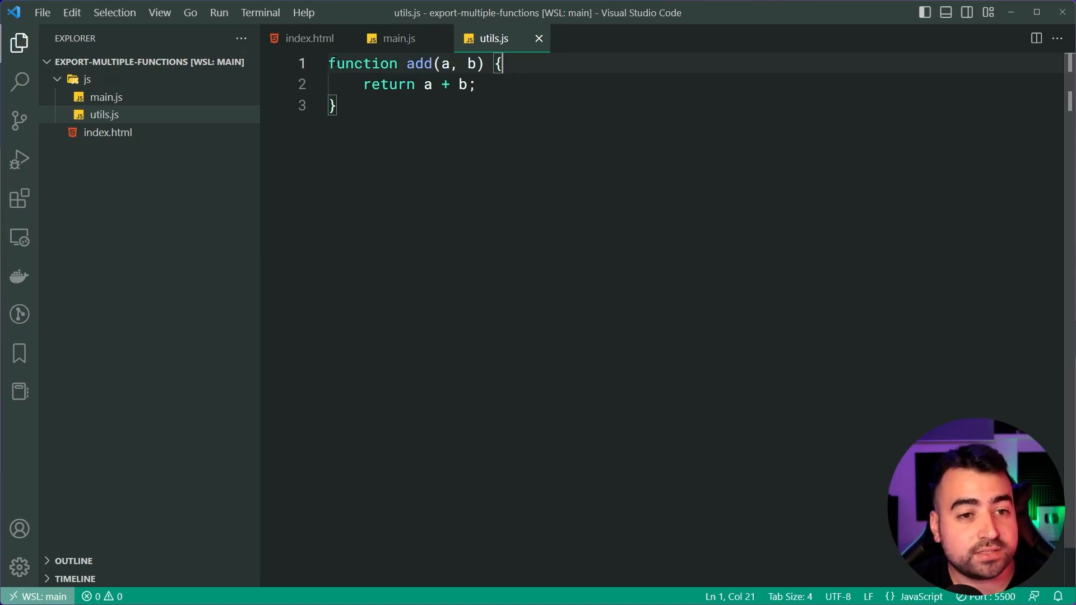
text(export)
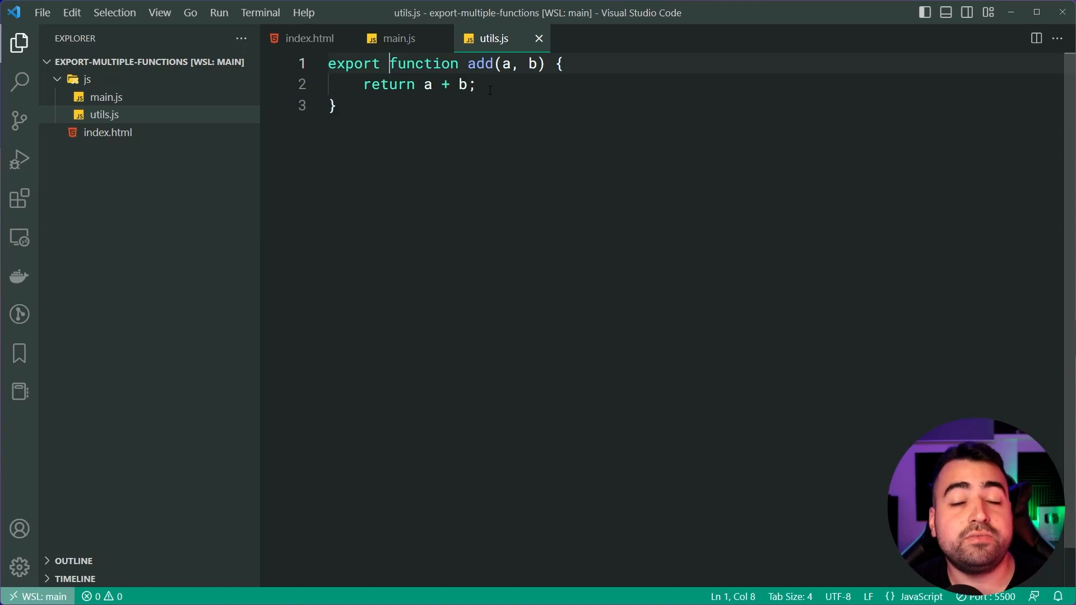
mouse_move(437, 144)
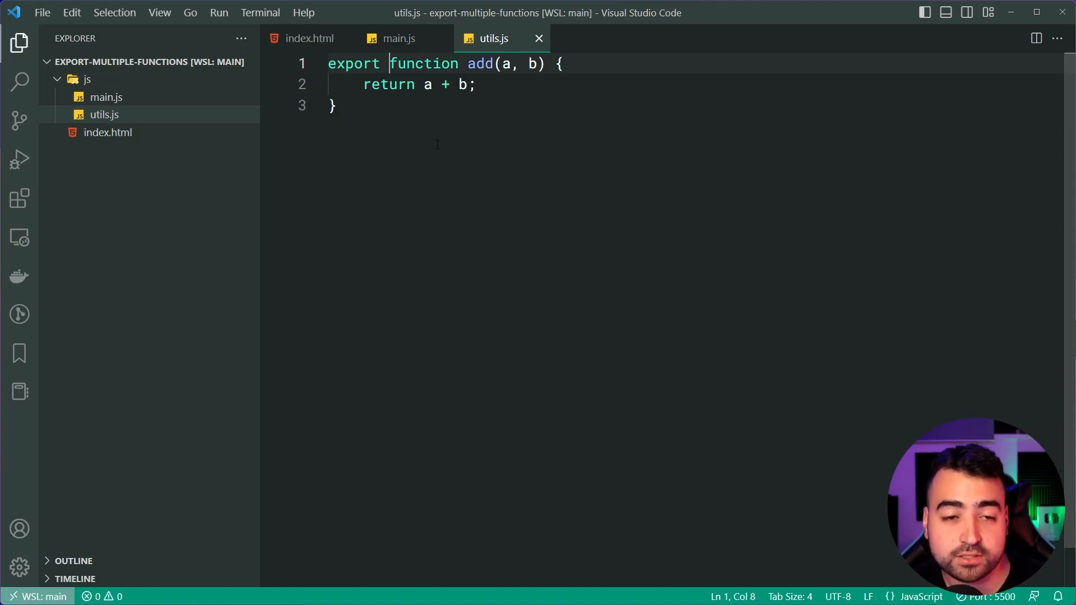
- Write main.js to import { add } from "./utils.js", store add(5, 10) in result, and log it
click(398, 39)
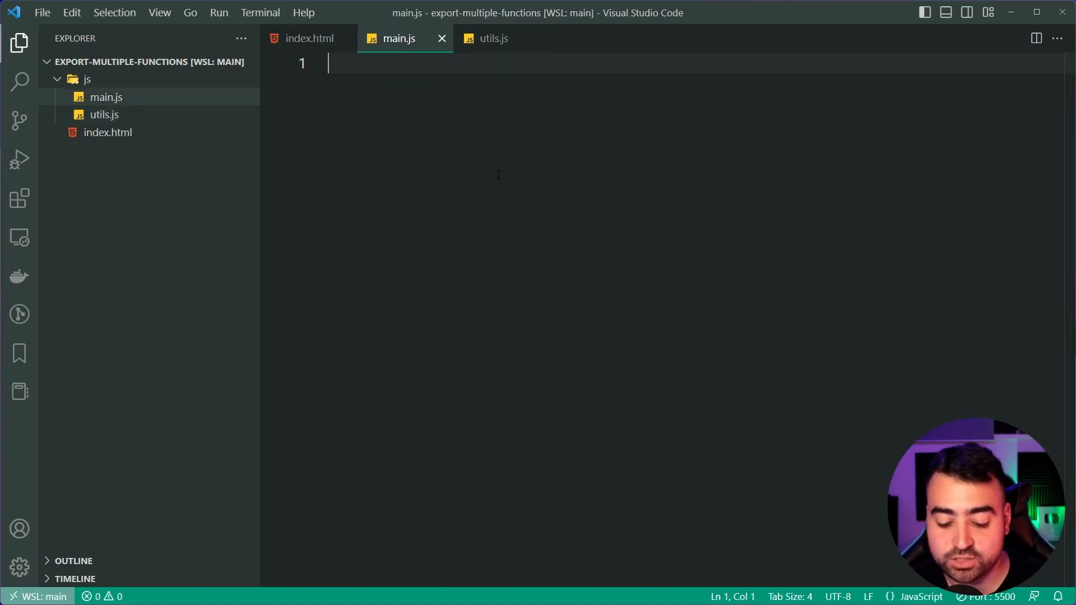
text(import)
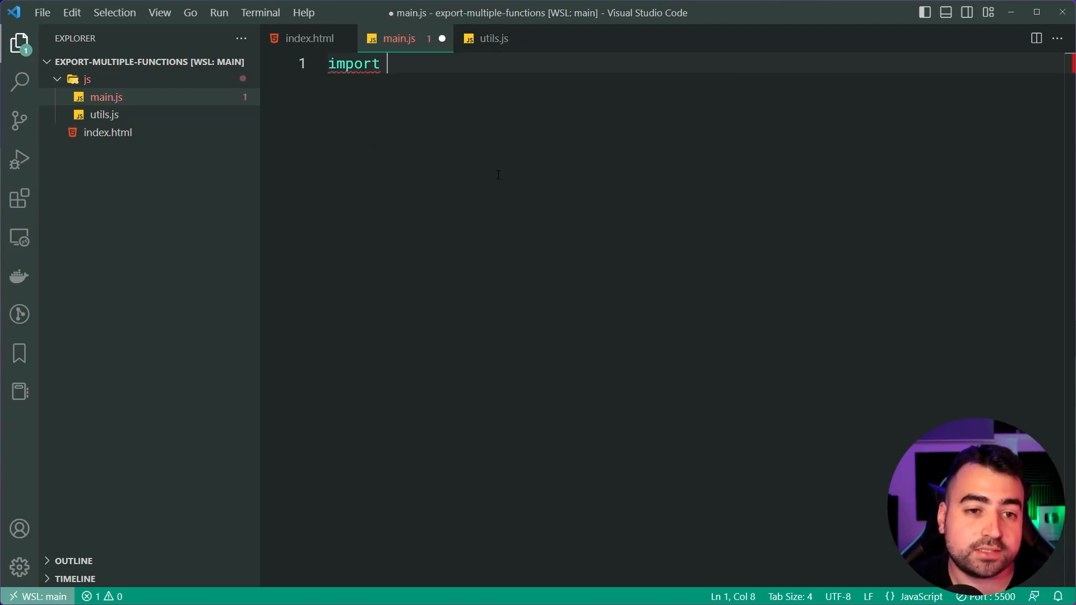
text({ })
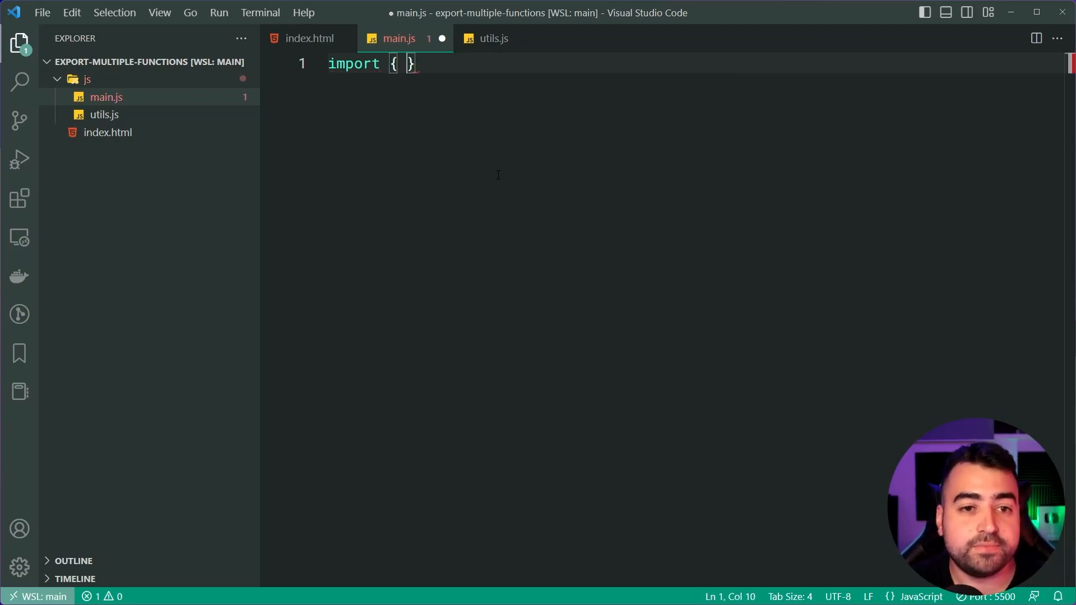
text(add } f)
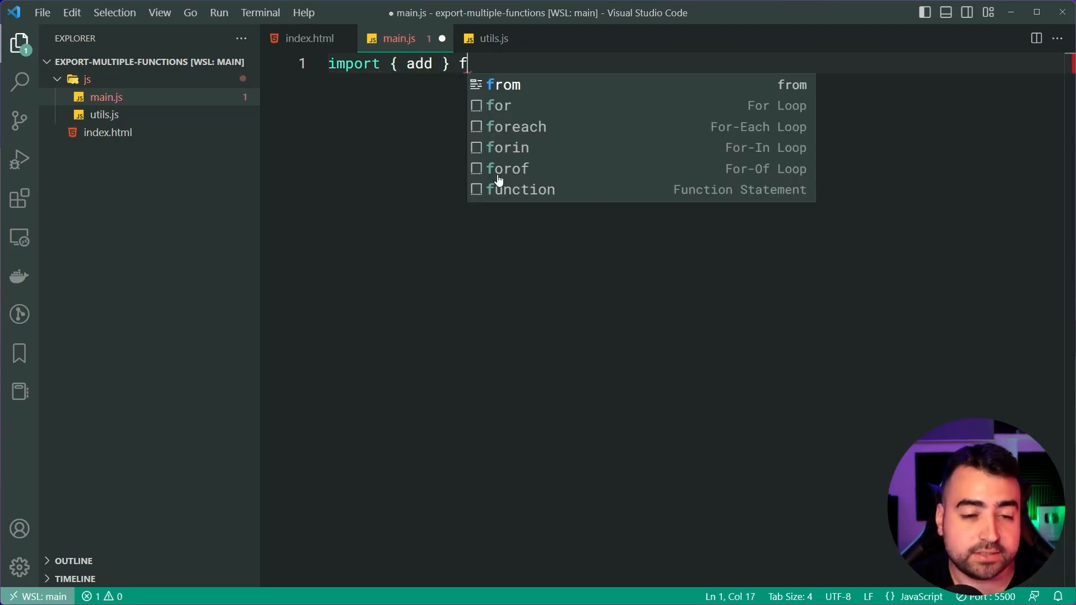
text(rom "./utils)
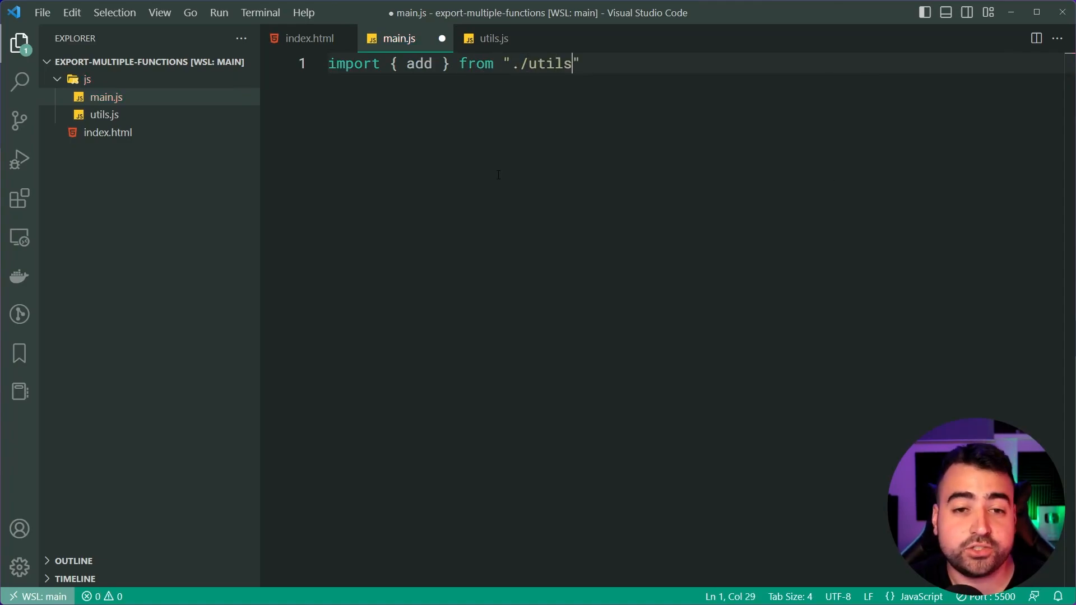
text(.js";)
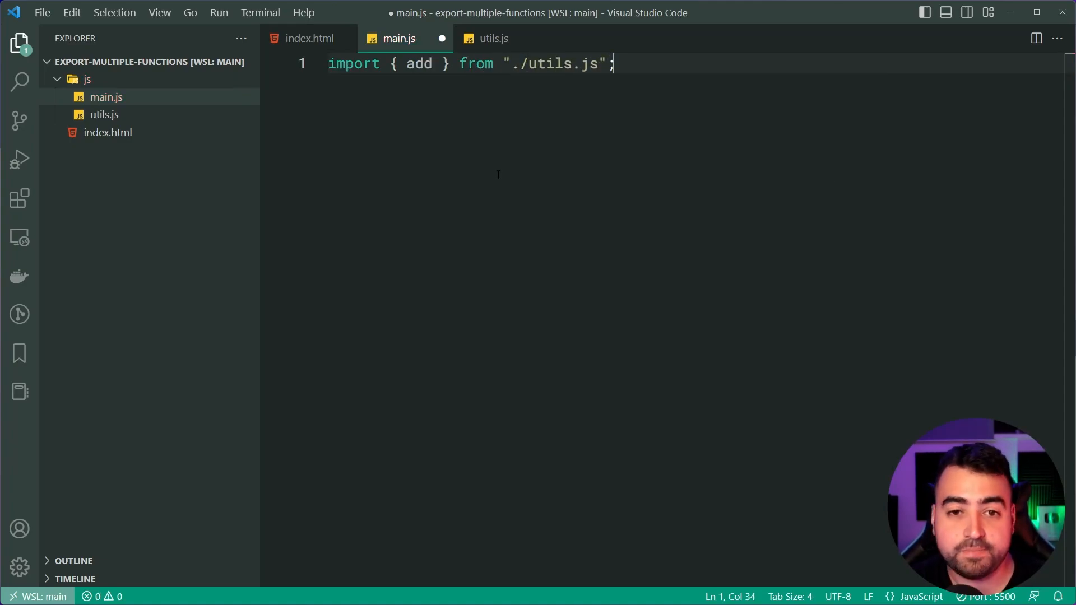
text(const result)
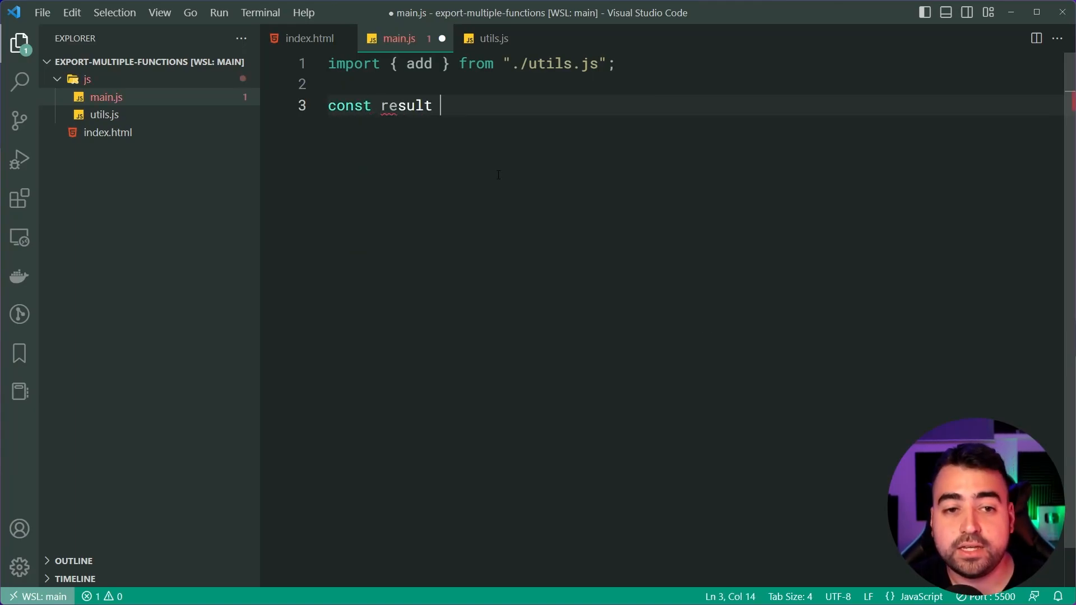
text(= add(5,)
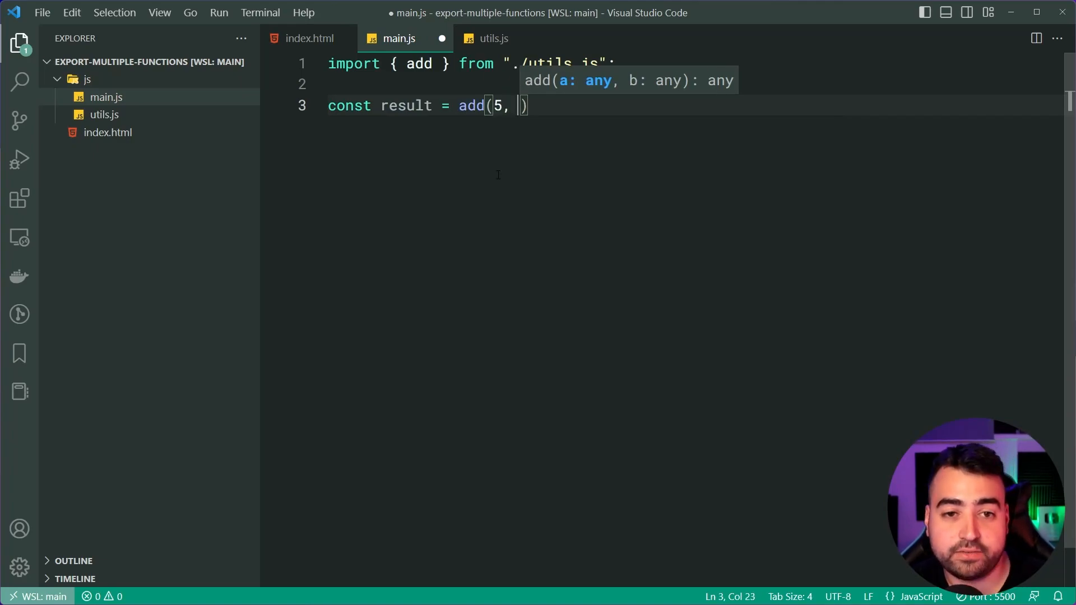
text(10);)
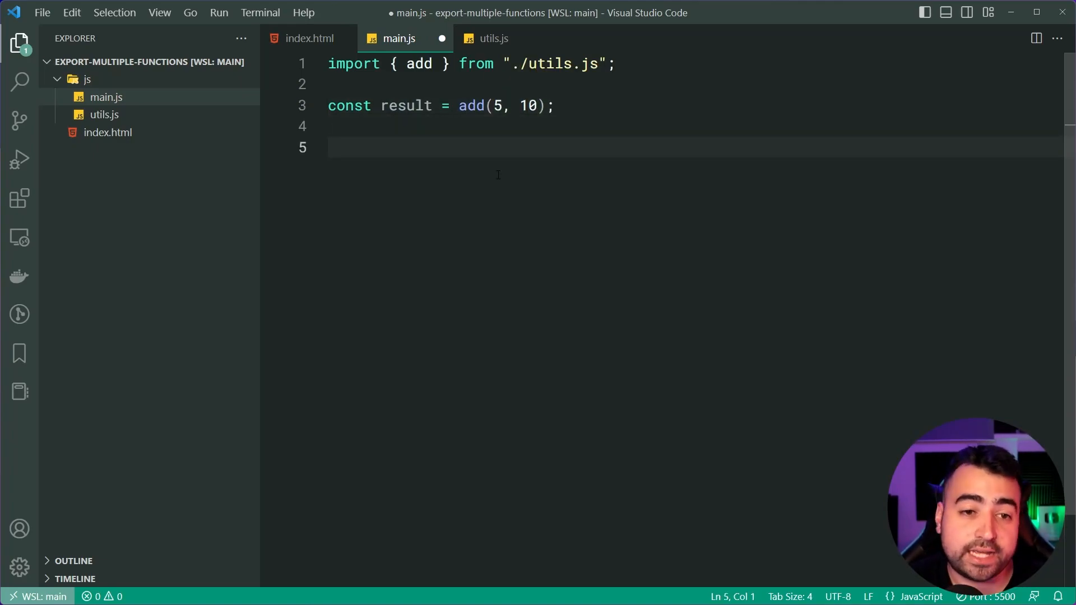
text(console.log(result);)
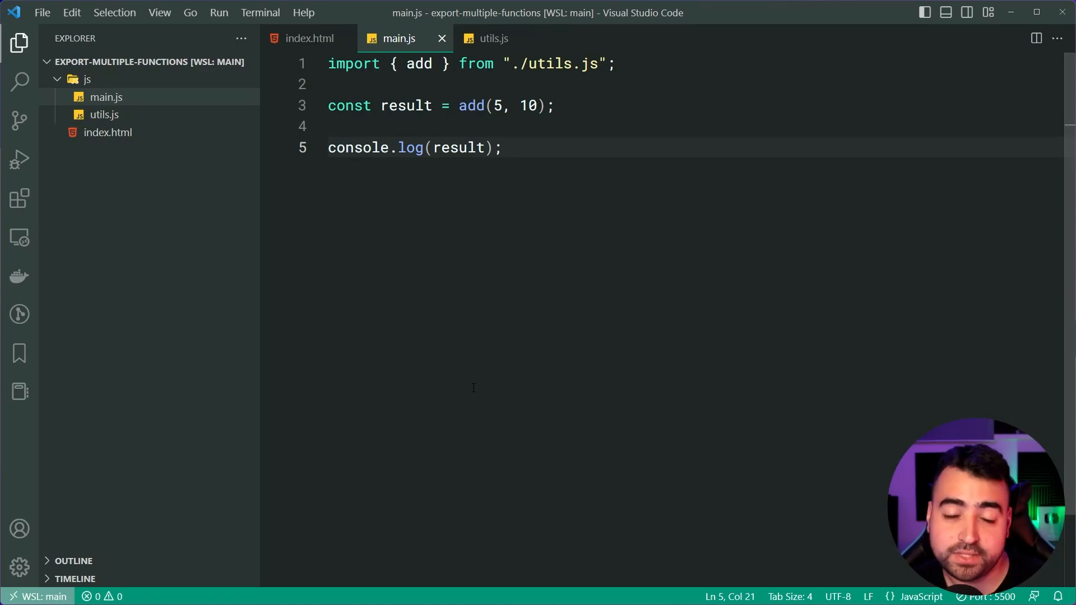
mouse_move(432, 319)
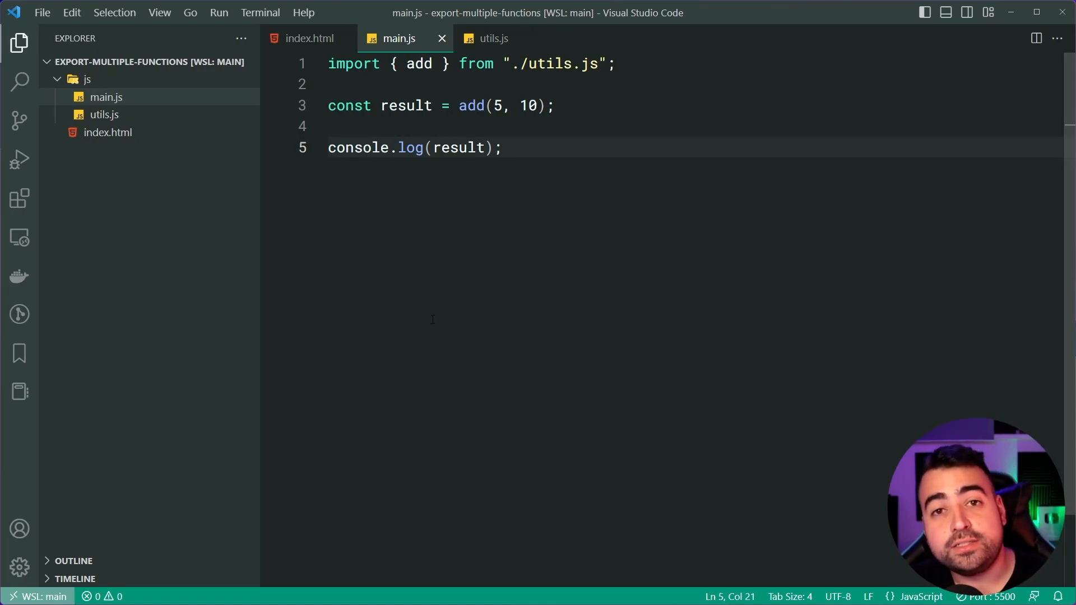
- Make add the default export and import it in main.js as customAddFunction
click(492, 37)
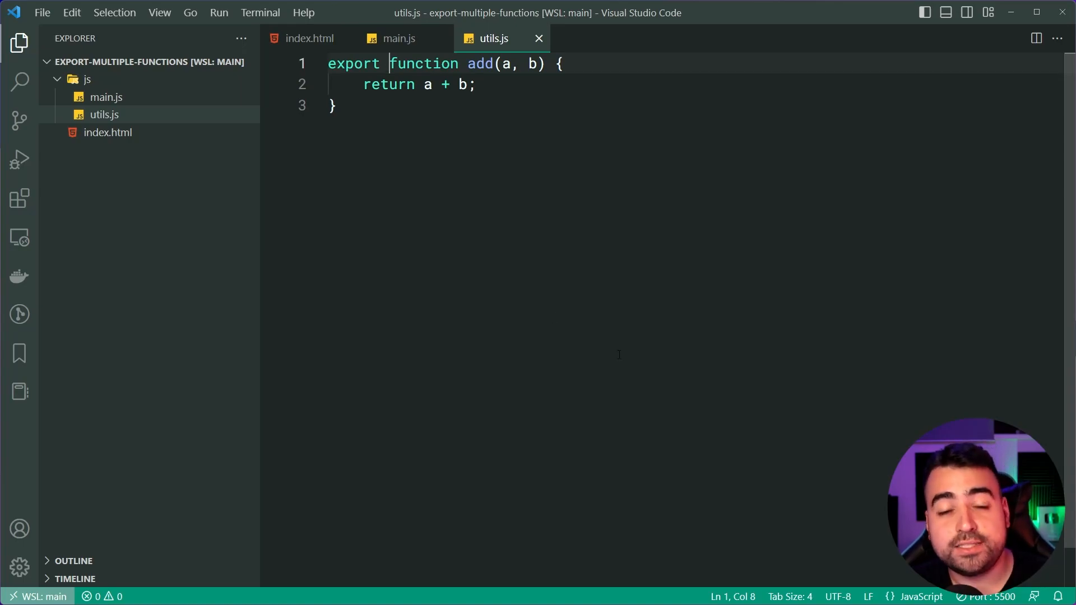
text(default)
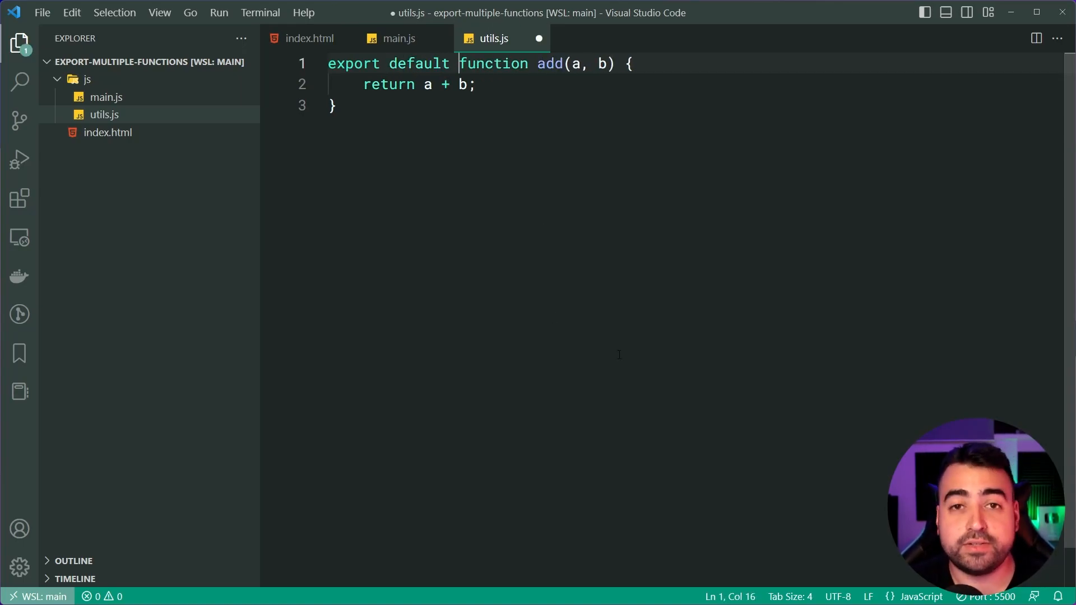
click(398, 37)
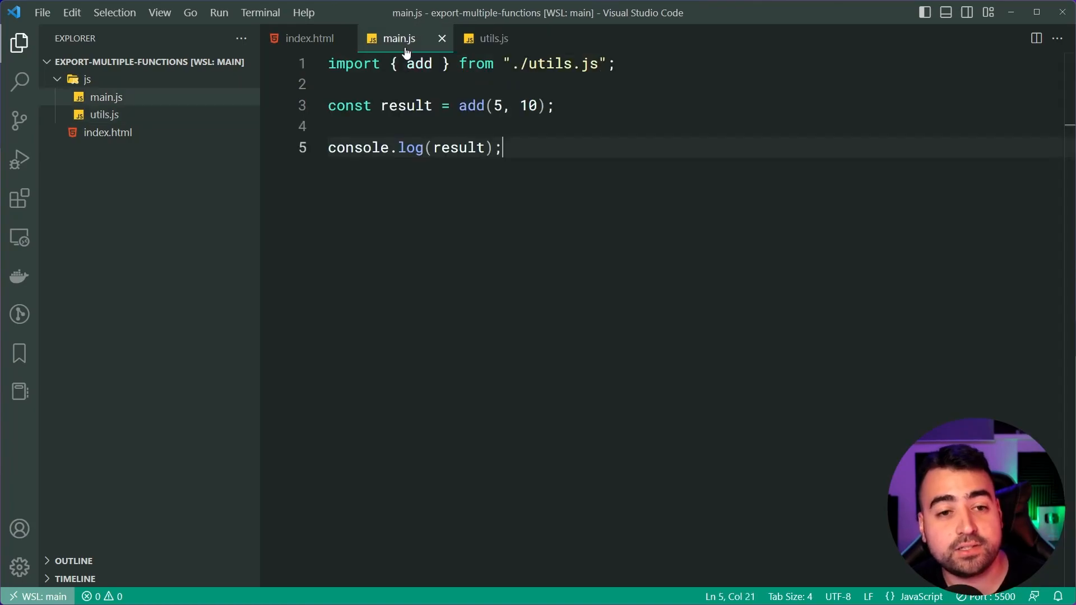
double_click(418, 63)
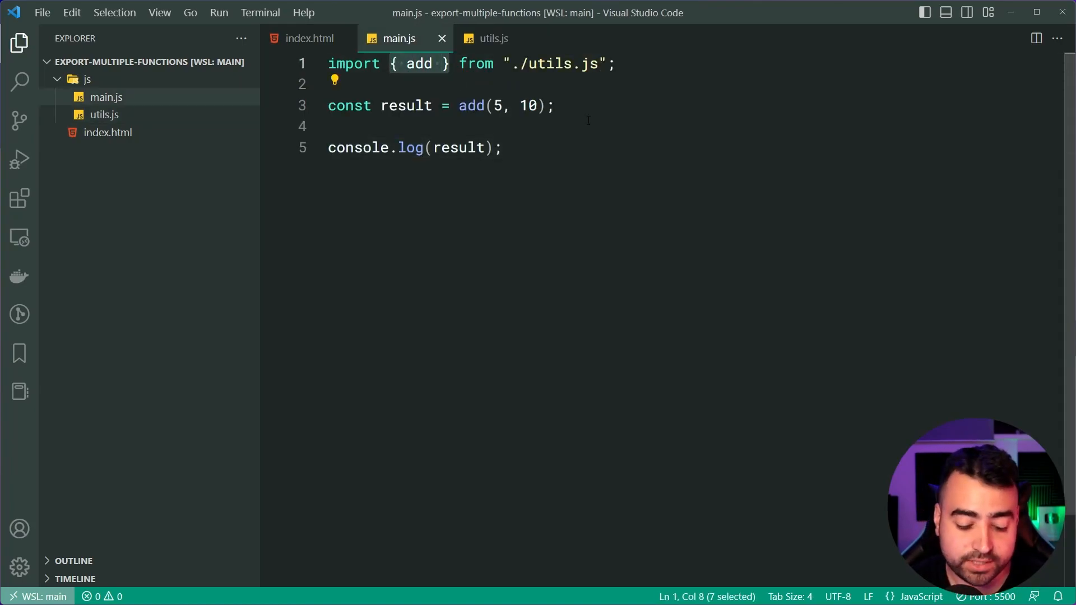
text(customAddF)
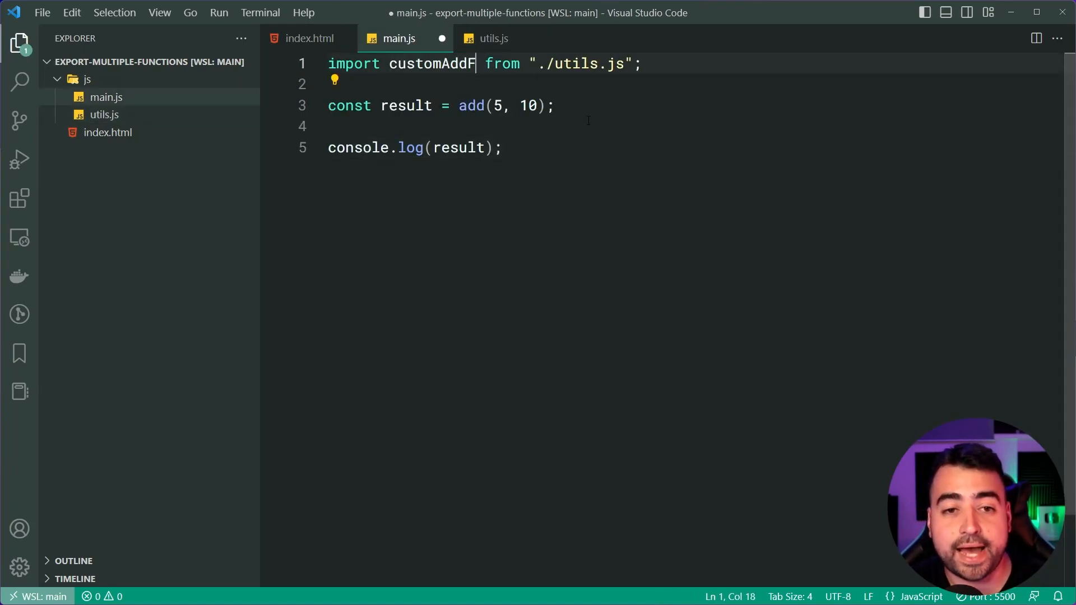
text(unction)
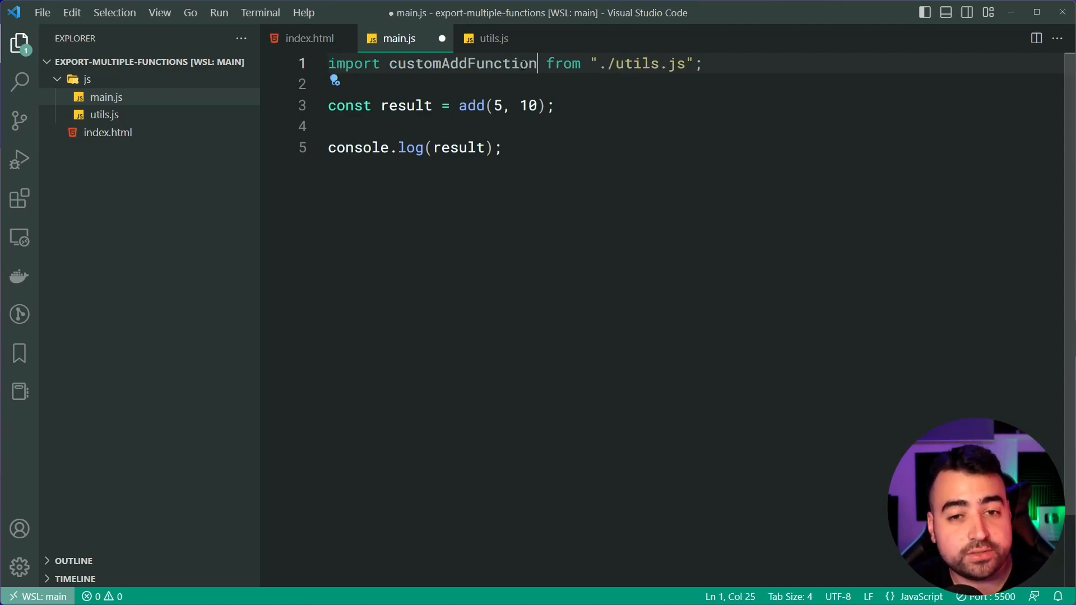
- Replace the add call on line 3 with customAddFunction
double_click(470, 105)
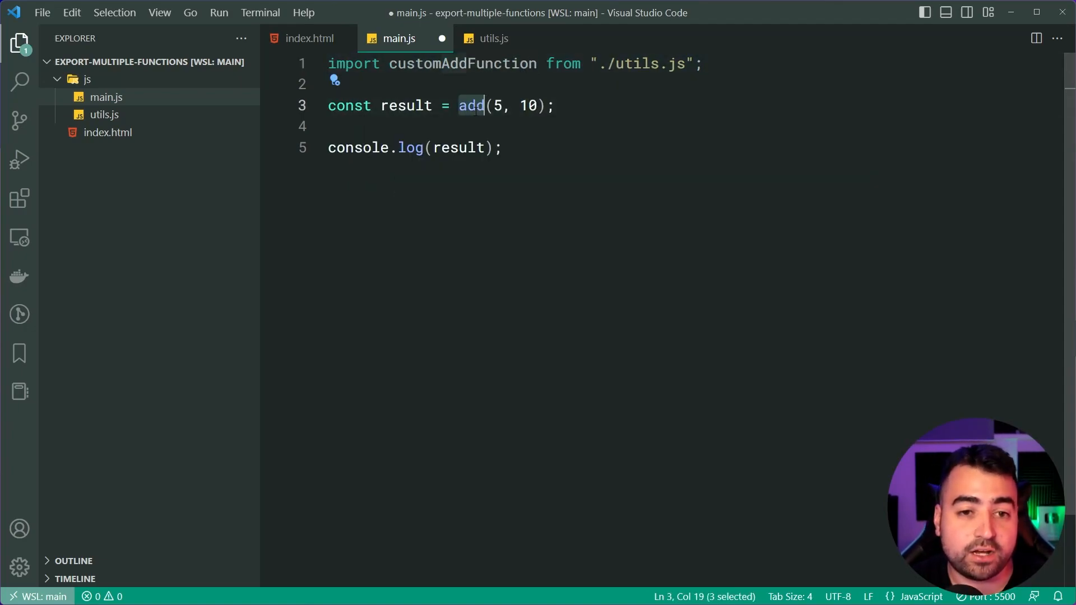
text(customAddFunction)
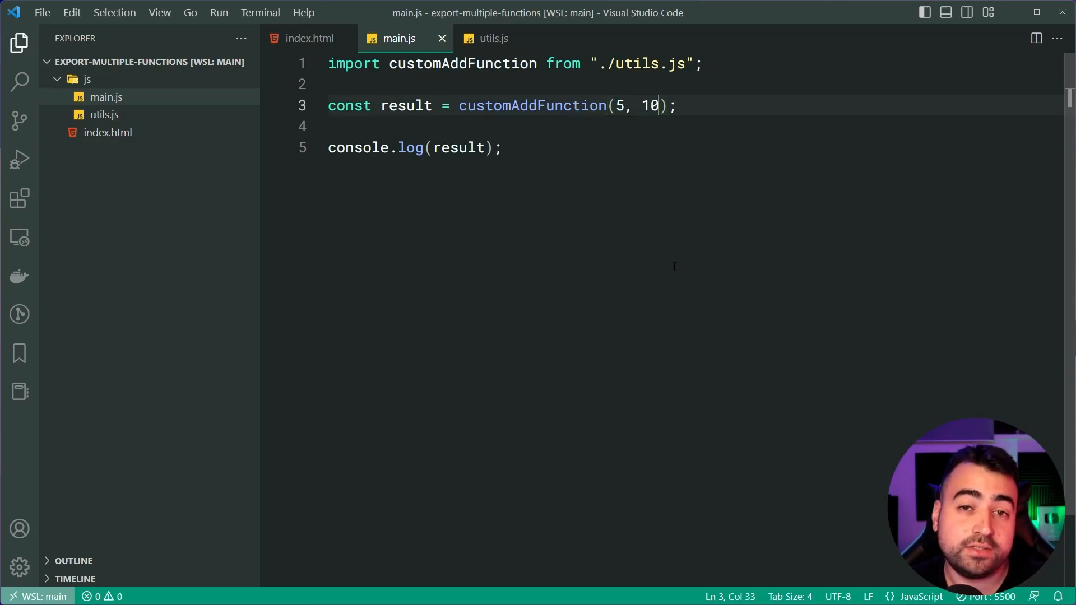
click(492, 39)
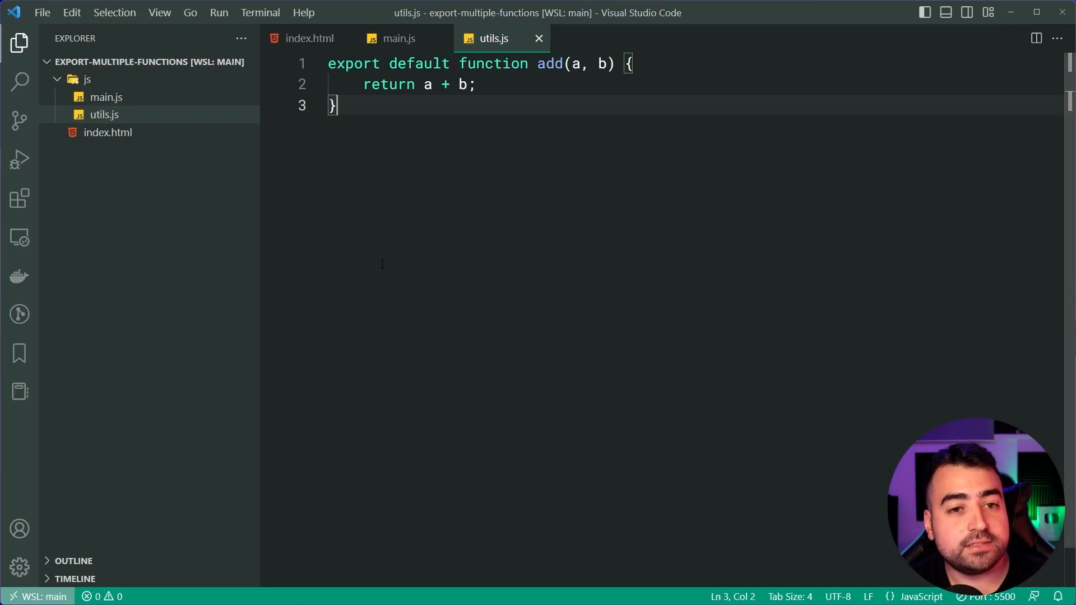
mouse_move(442, 198)
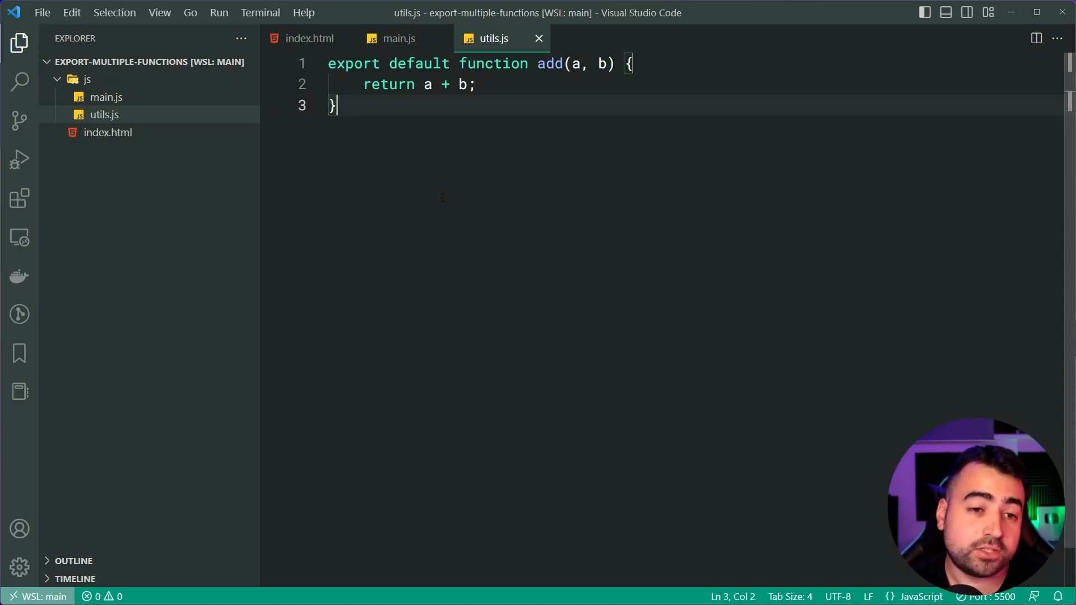
- Add export function multiply(a, b) returning a * b below add in utils.js and save
key(Enter)
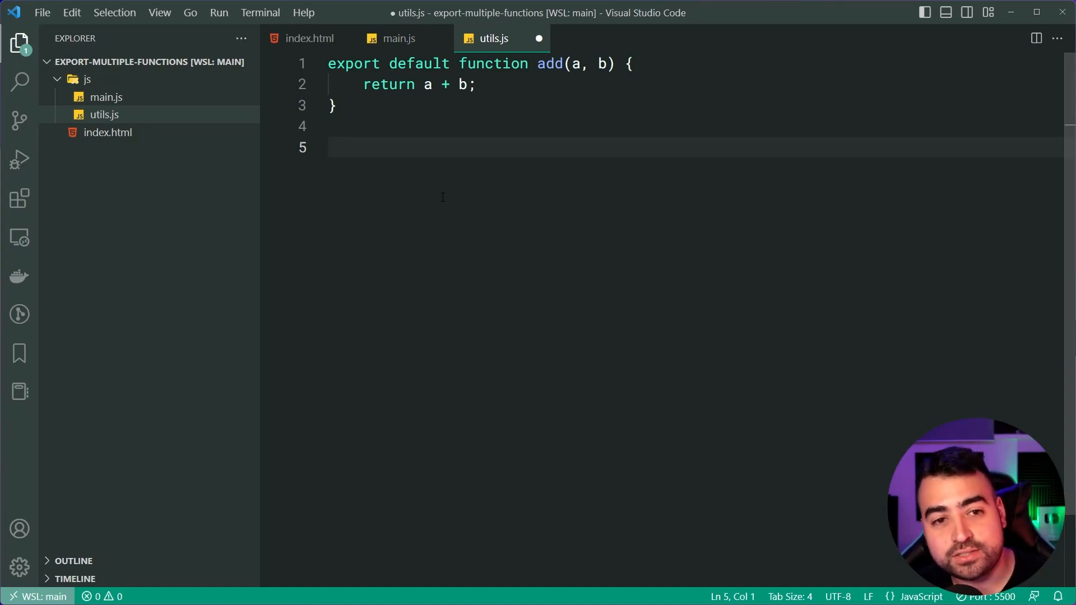
text(e)
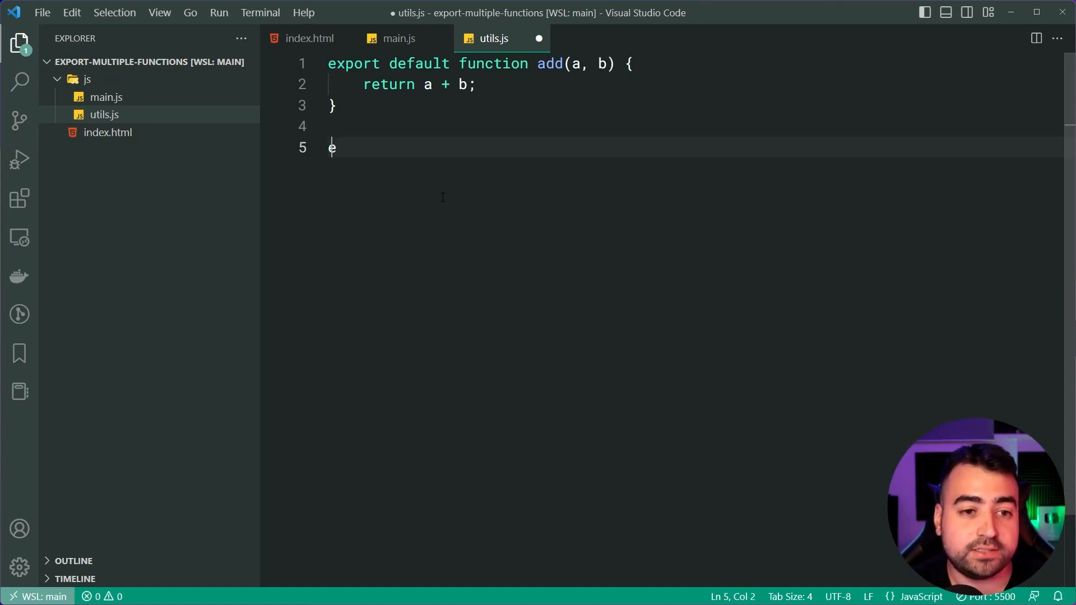
text(xport function)
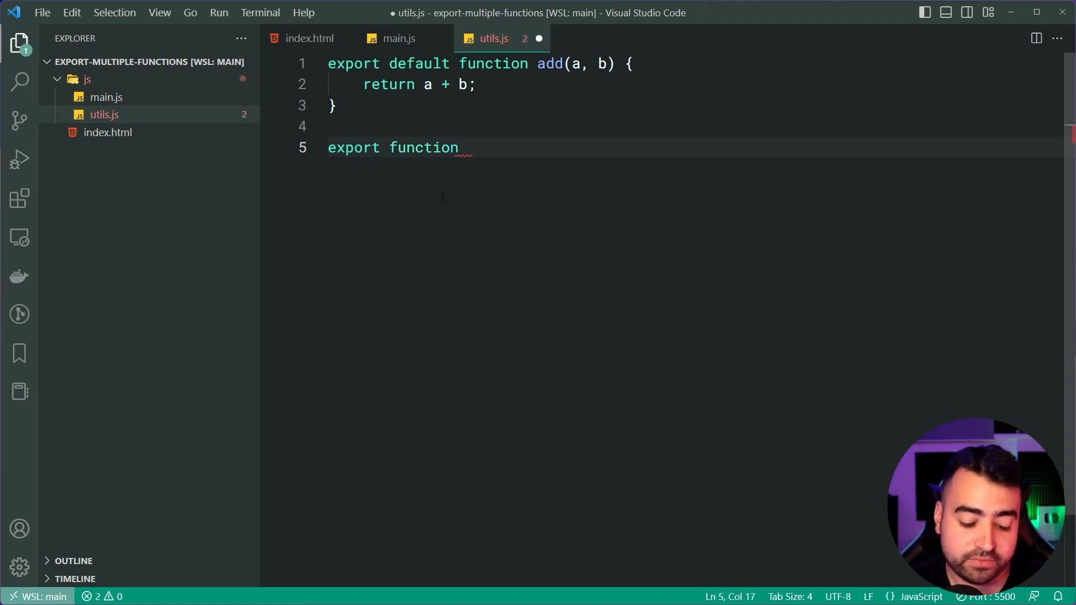
text(multiply())
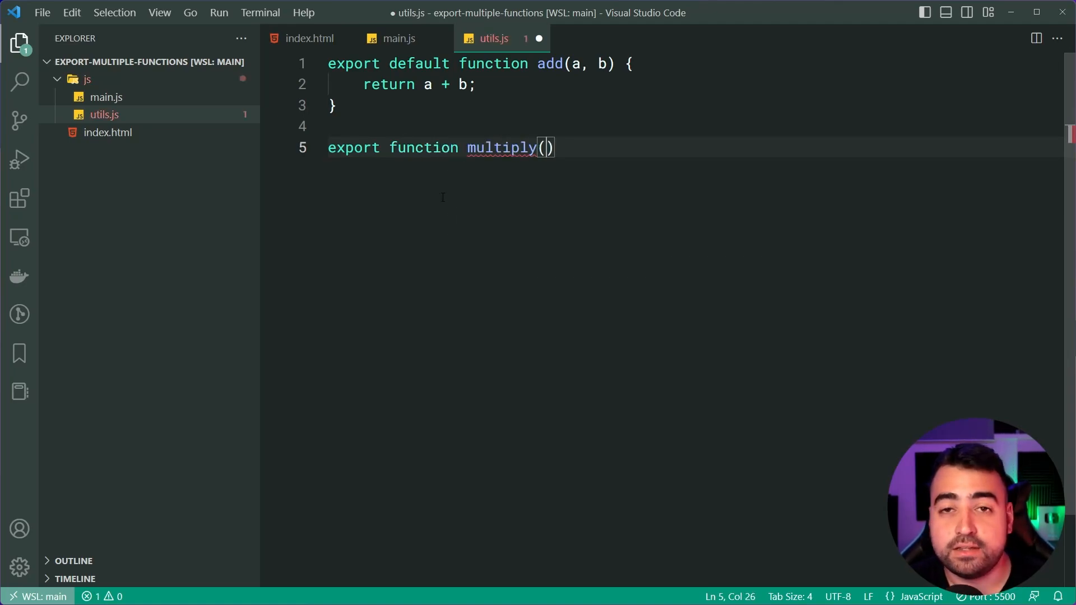
text(a, b) {)
text(return a *)
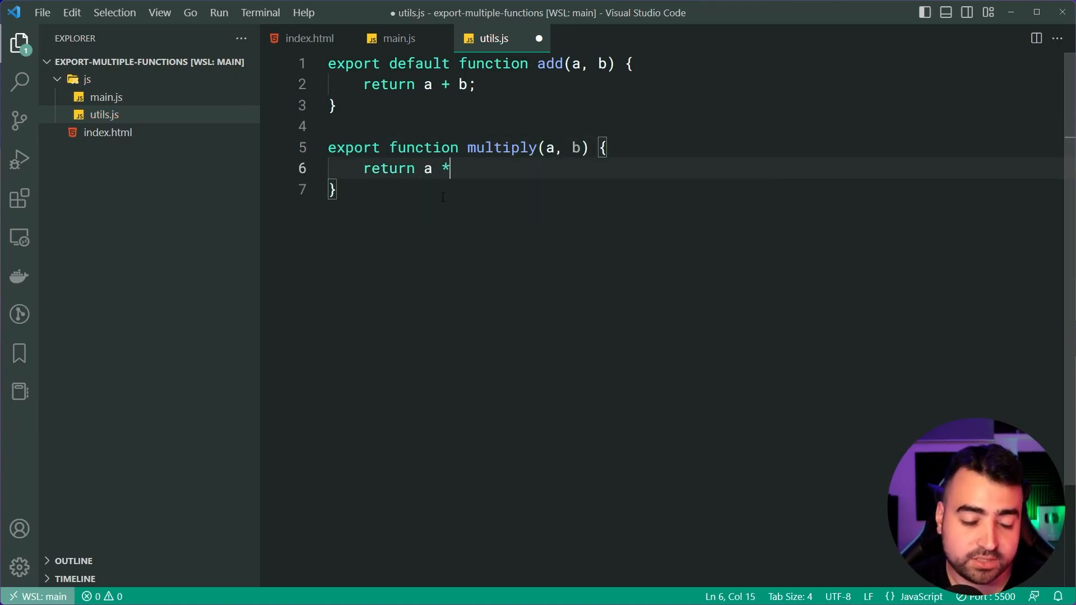
text(b;)
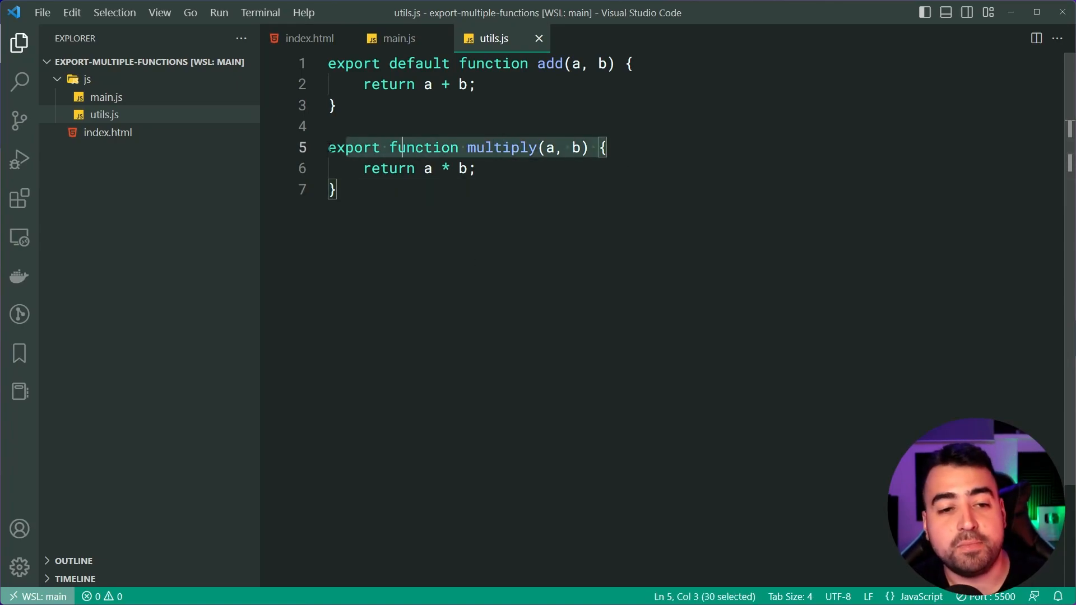
click(336, 105)
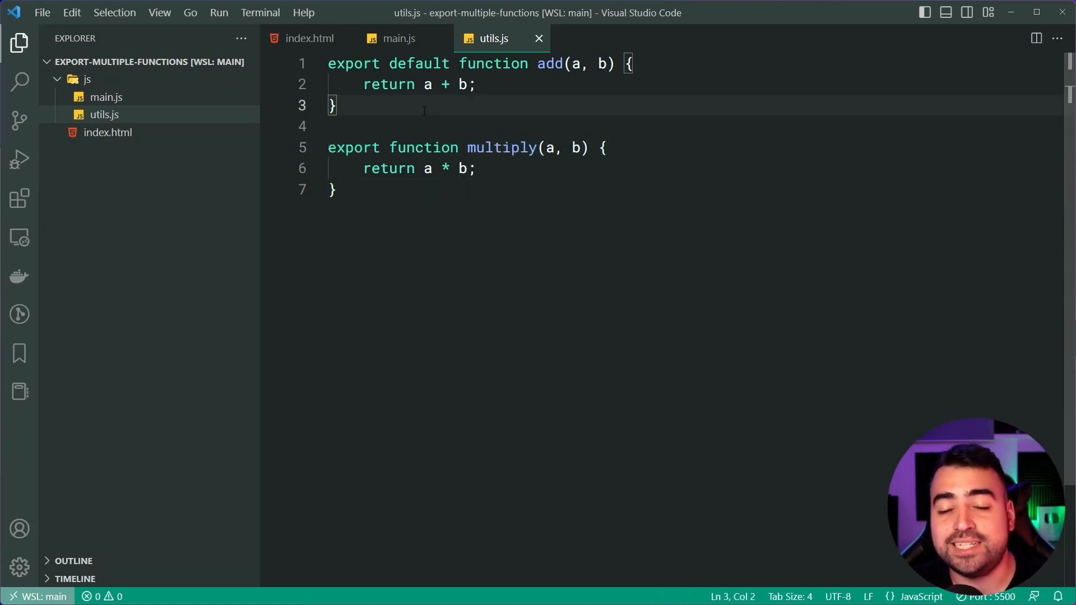
click(635, 63)
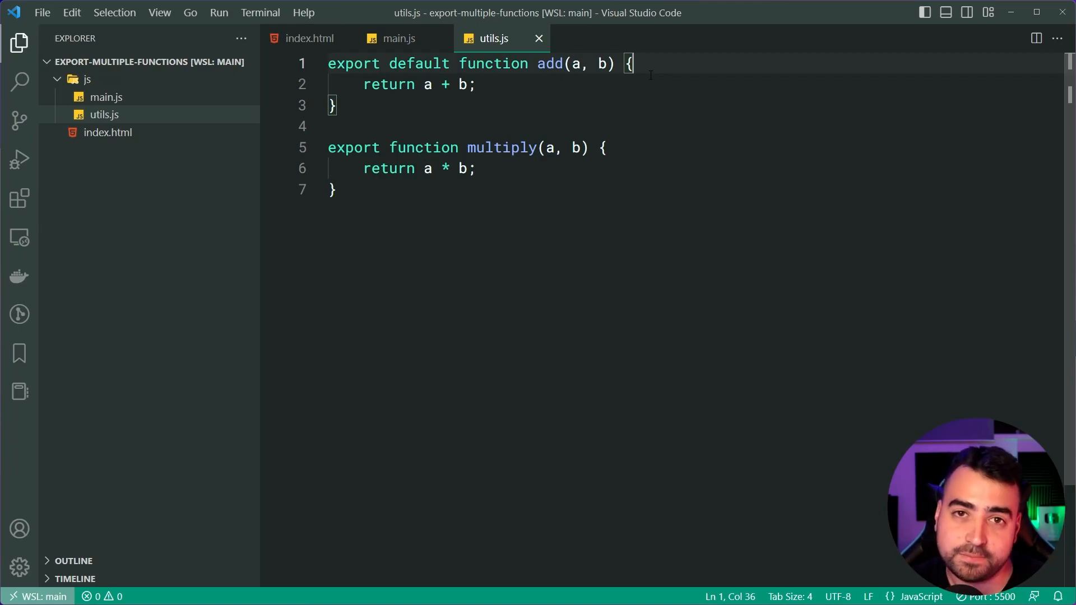
click(398, 37)
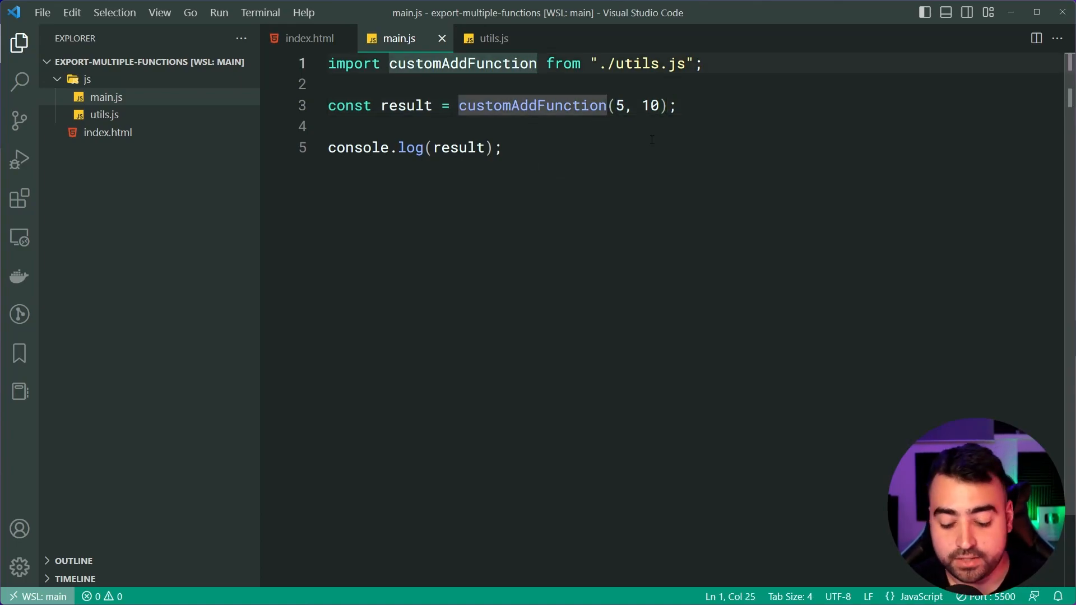
- Add a named { multiply } import to the import line in main.js
text(,)
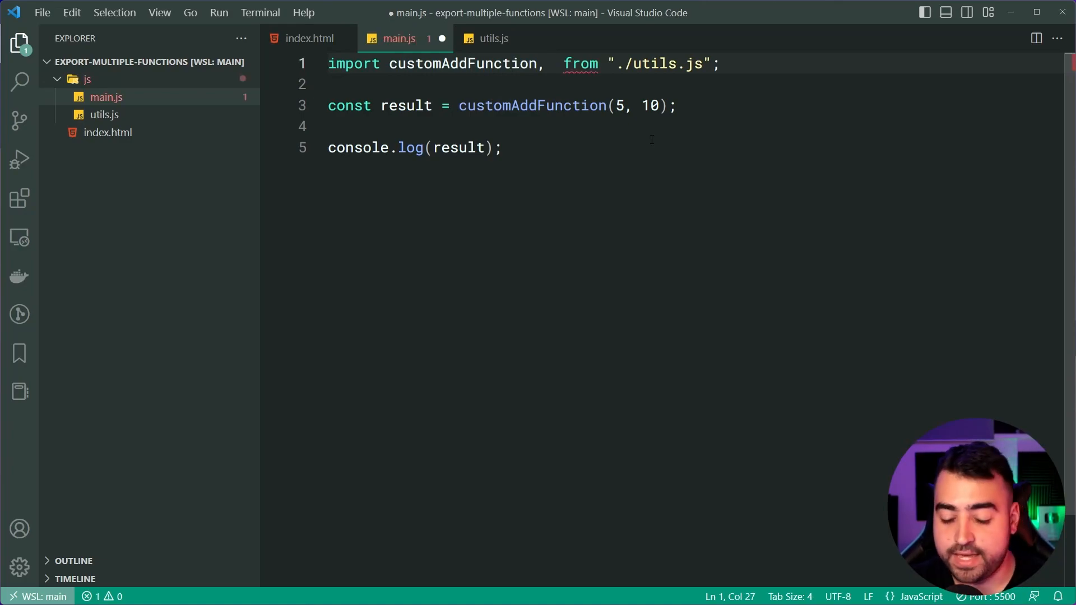
text({ })
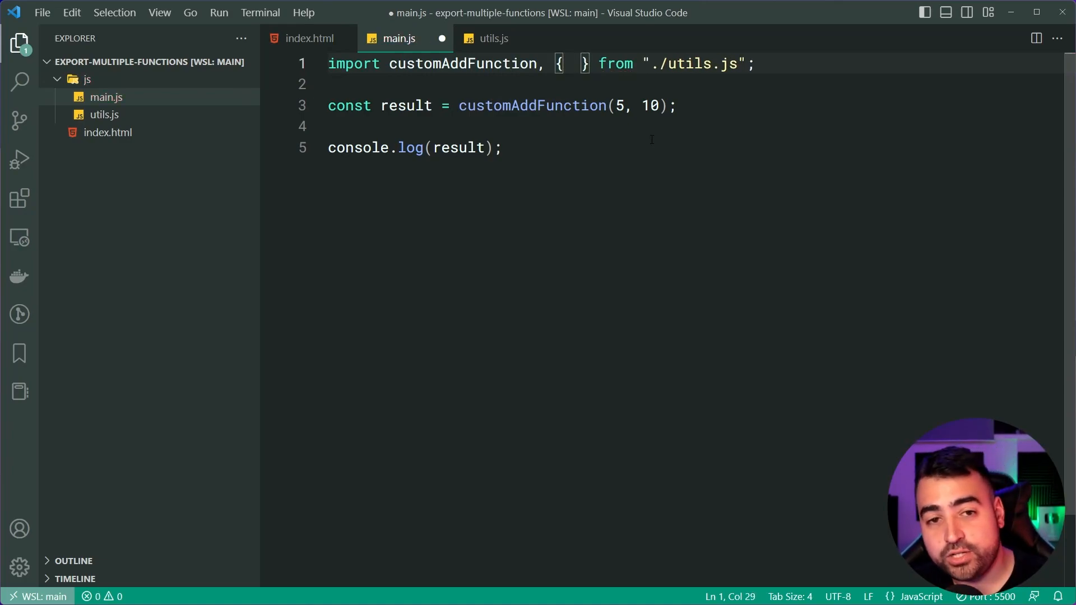
text(multiply)
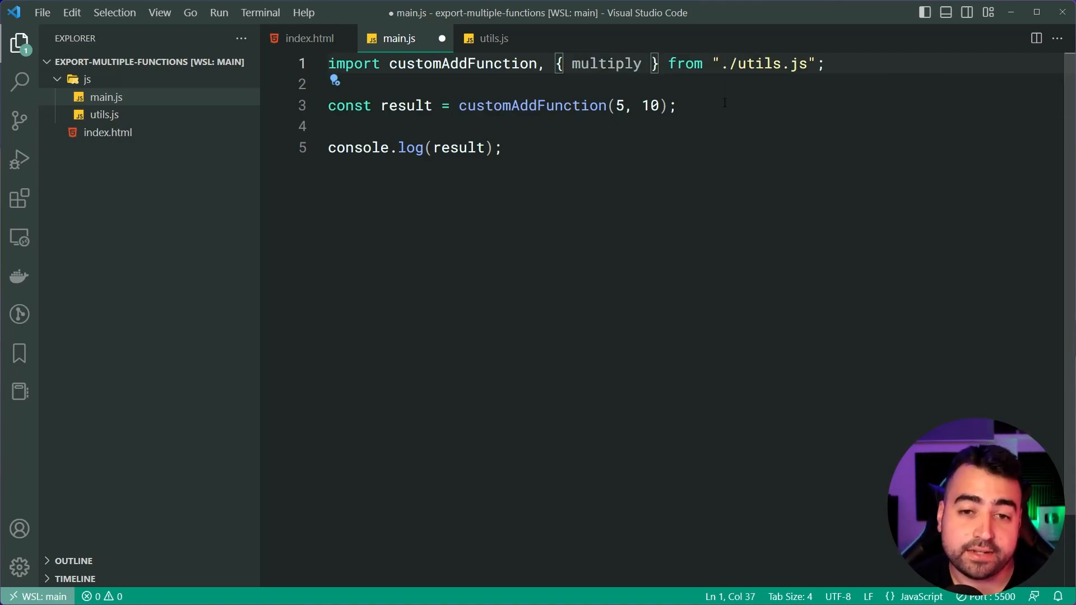
- Store multiply(4, 4) in result2 and log it with console.log(result2)
text(const result)
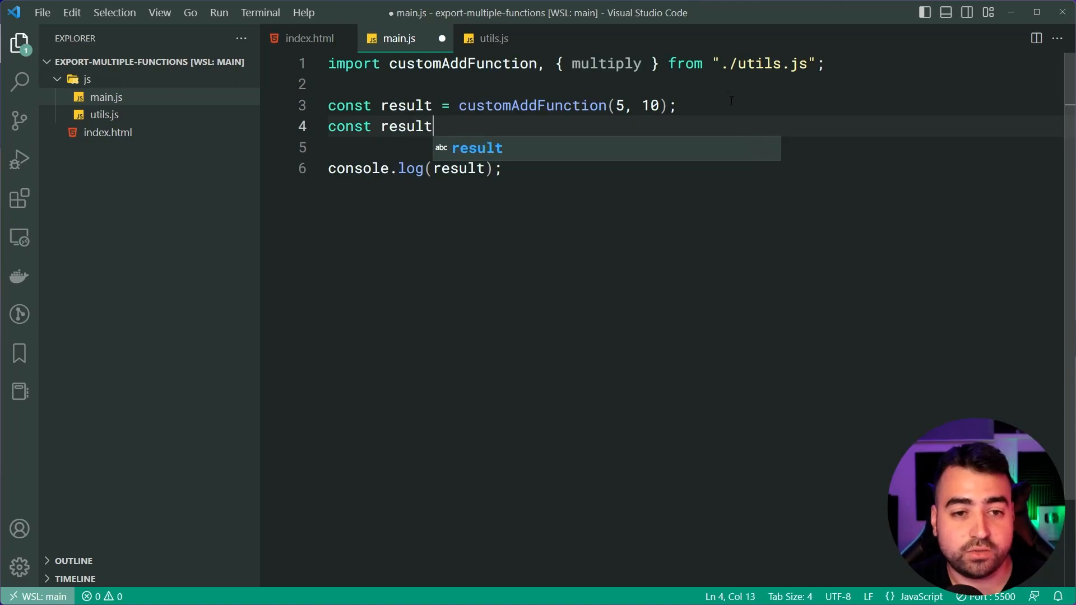
text(2 =)
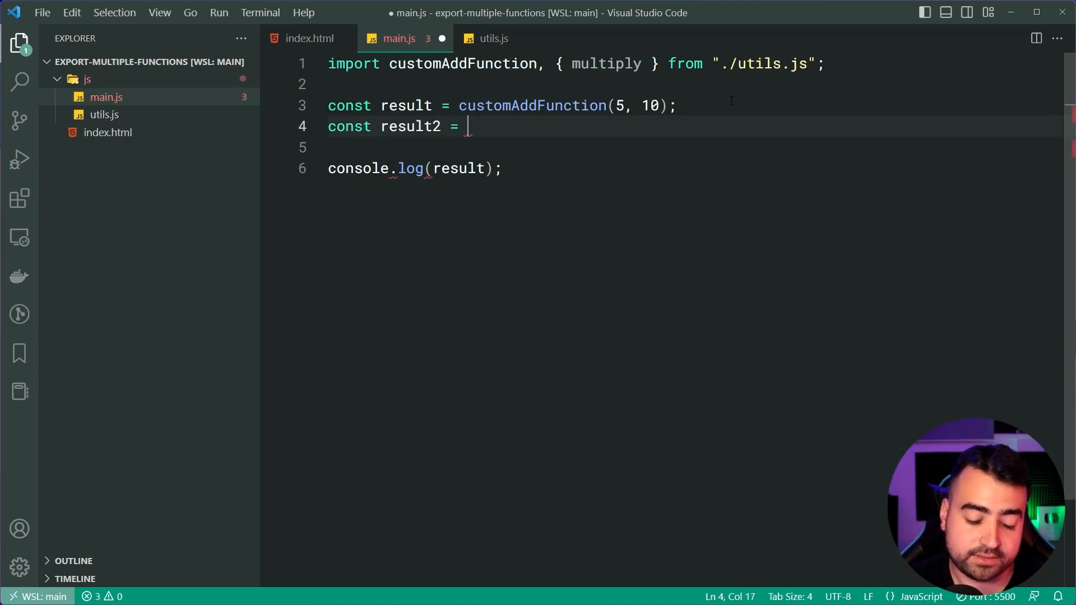
text(multiply())
text(console.log(result2);)
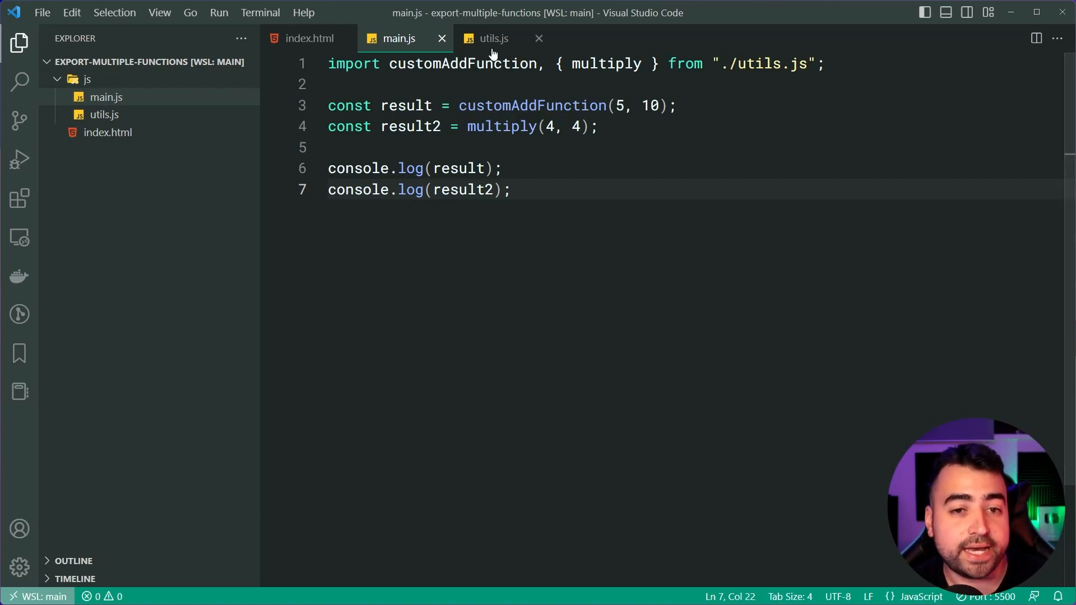
click(492, 37)
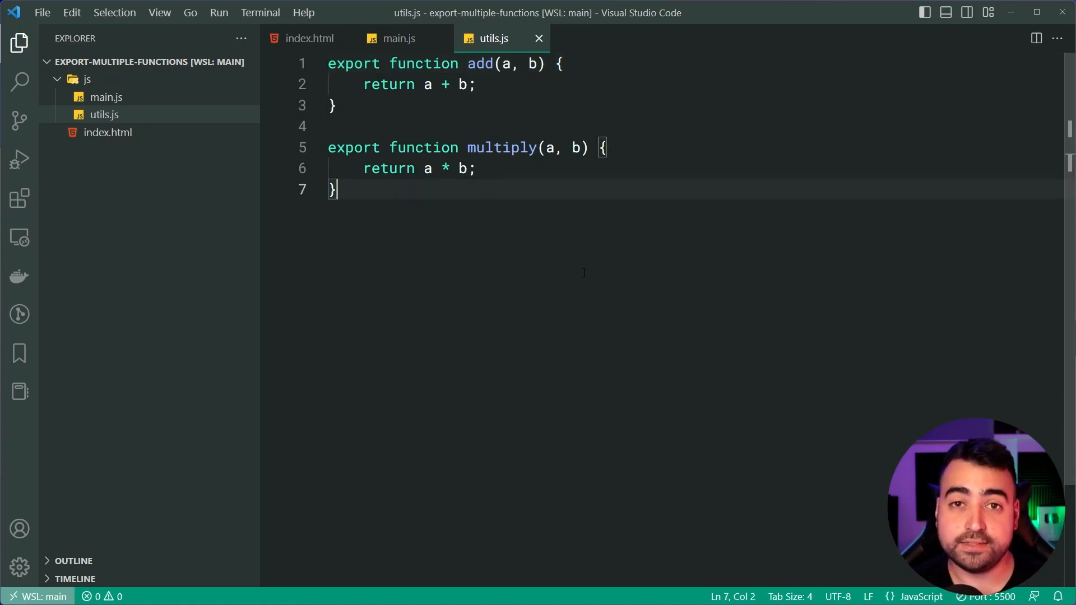
- Replace the customAddFunction default import with named add beside multiply, call add(5, 10), save
click(562, 64)
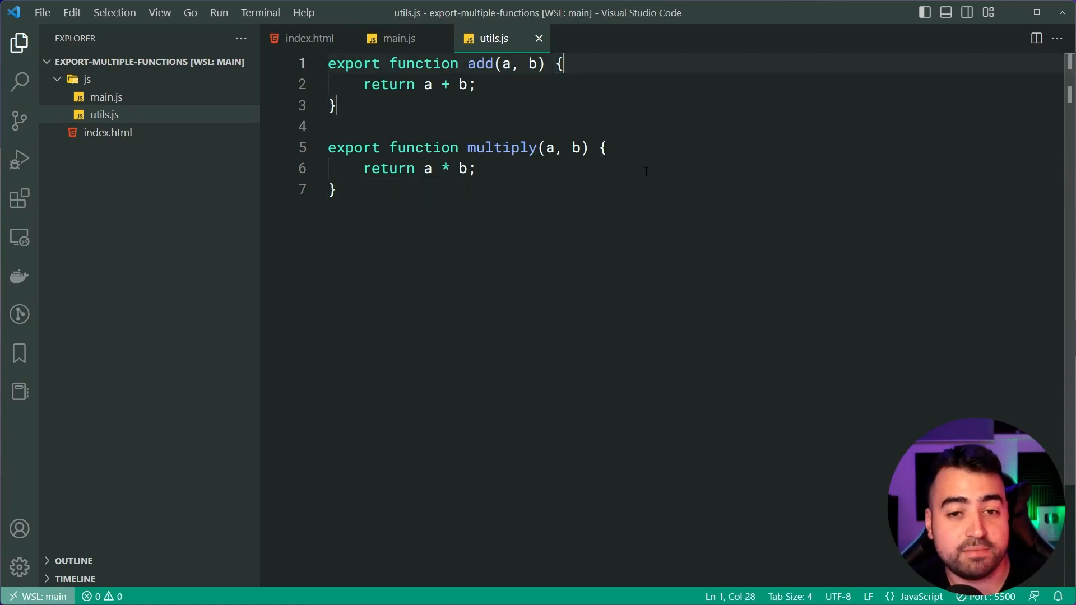
click(398, 39)
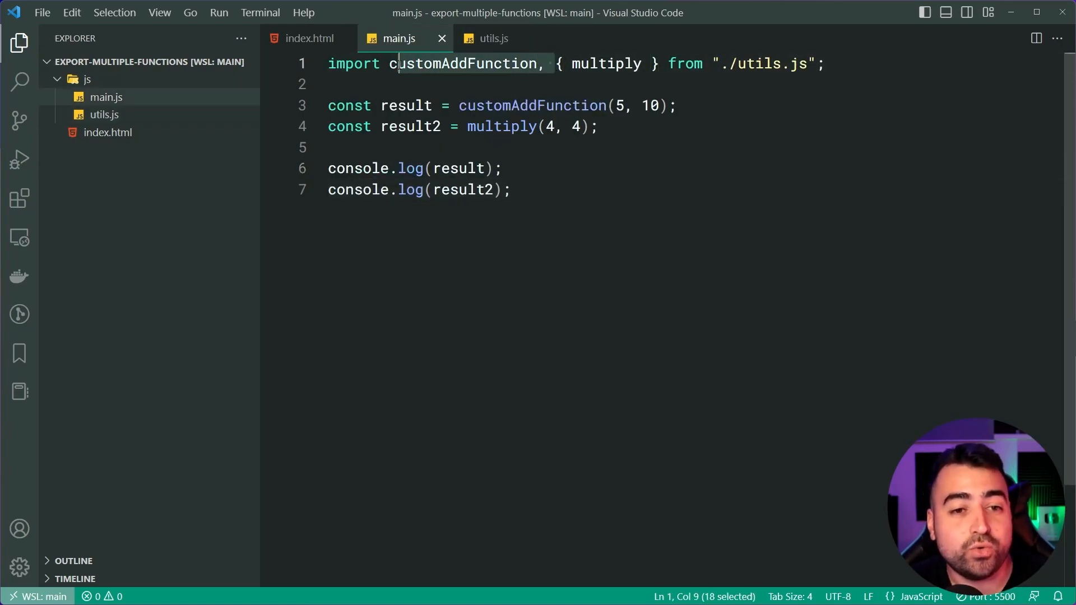
key(Backspace)
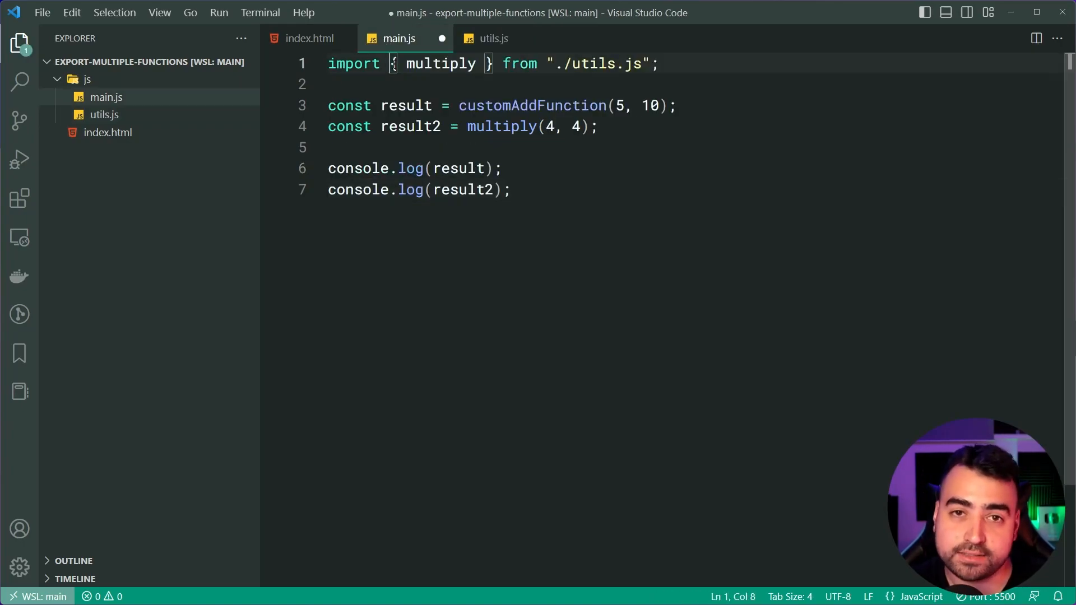
text(add)
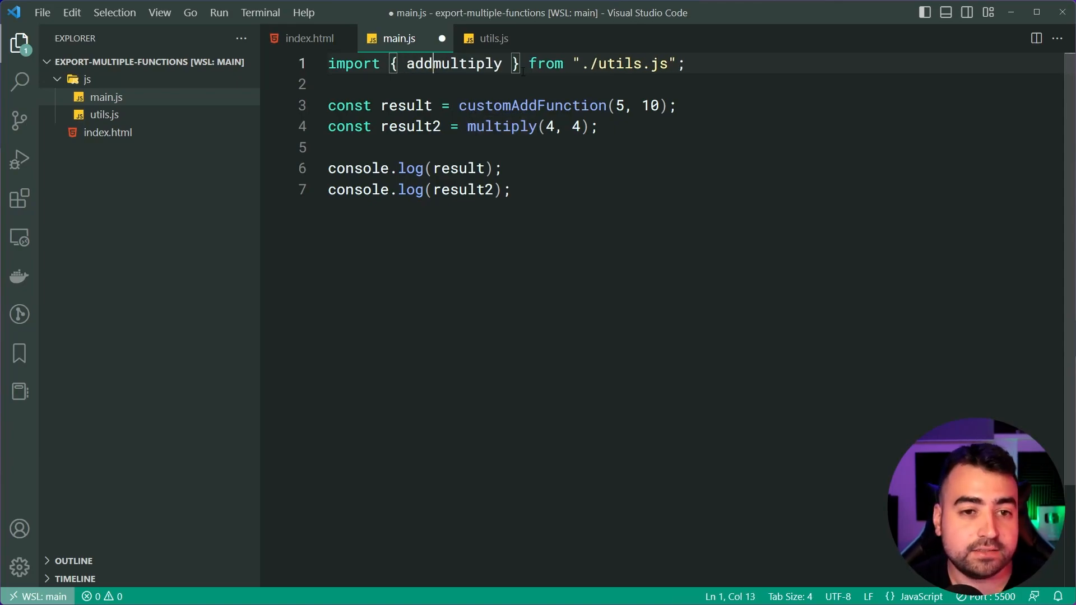
text(,)
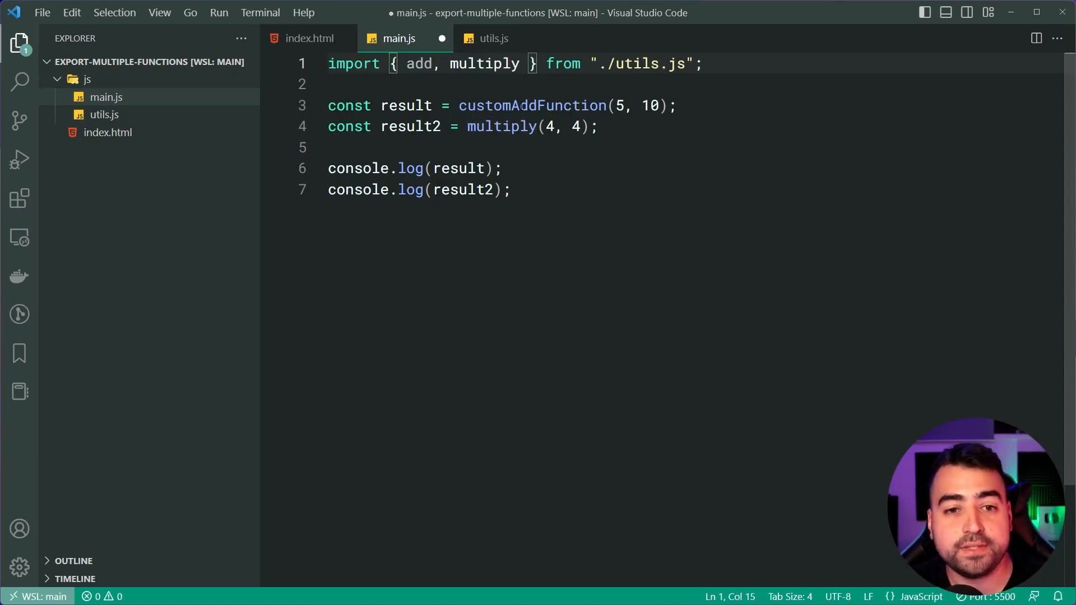
double_click(532, 105)
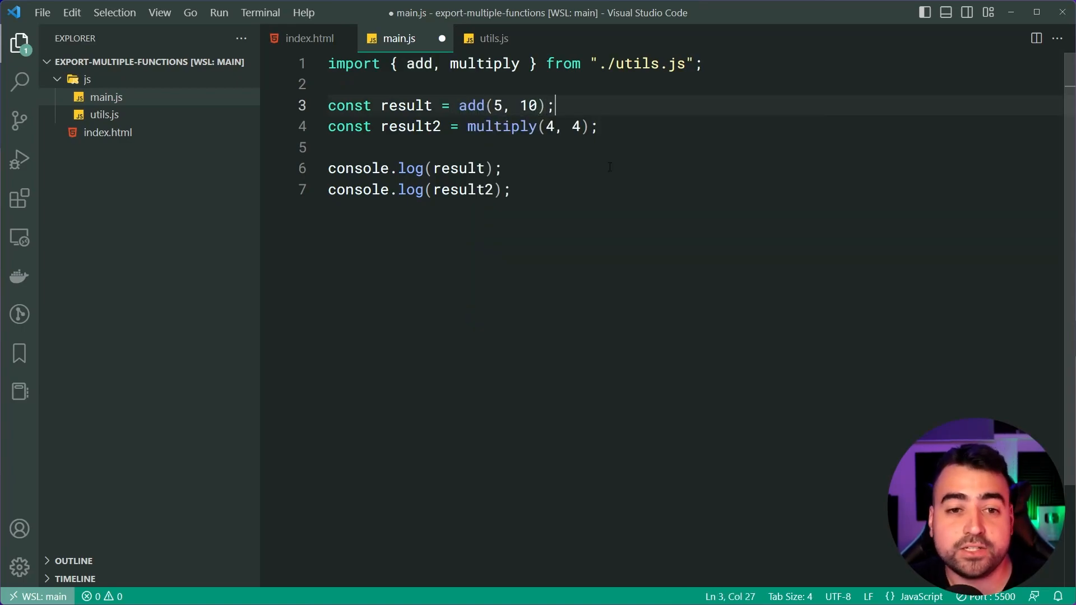
key(ctrl+s)
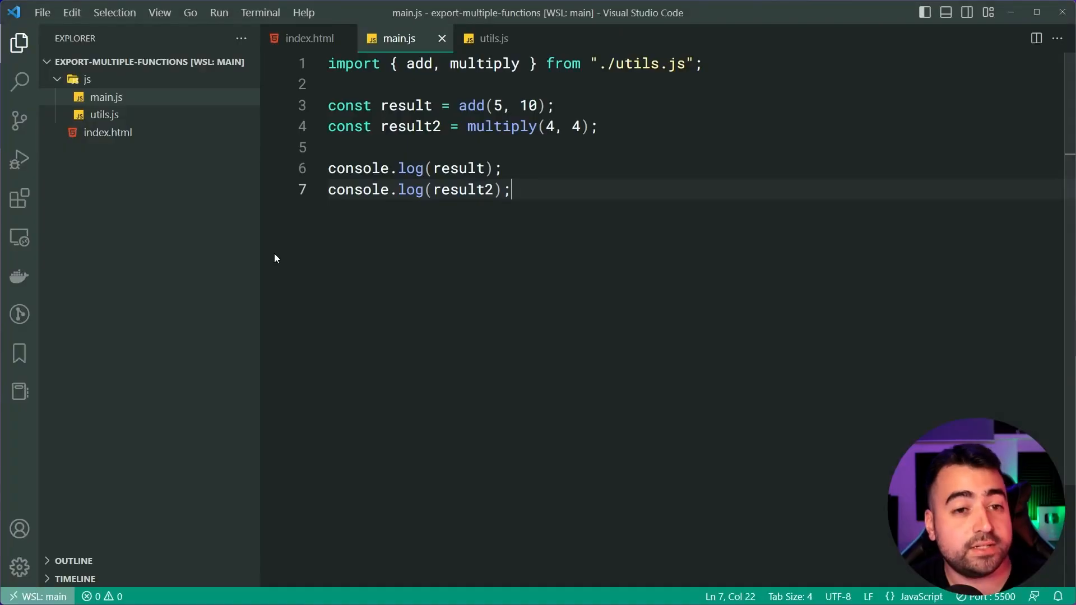
click(492, 37)
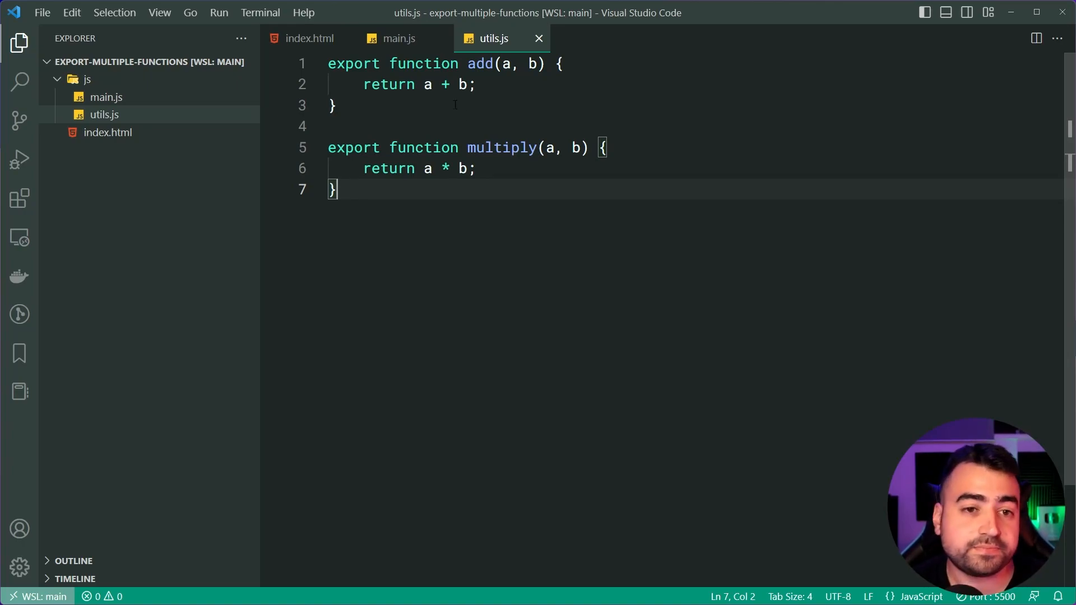
- Change the main.js import to a namespace import: * as Utils
click(398, 39)
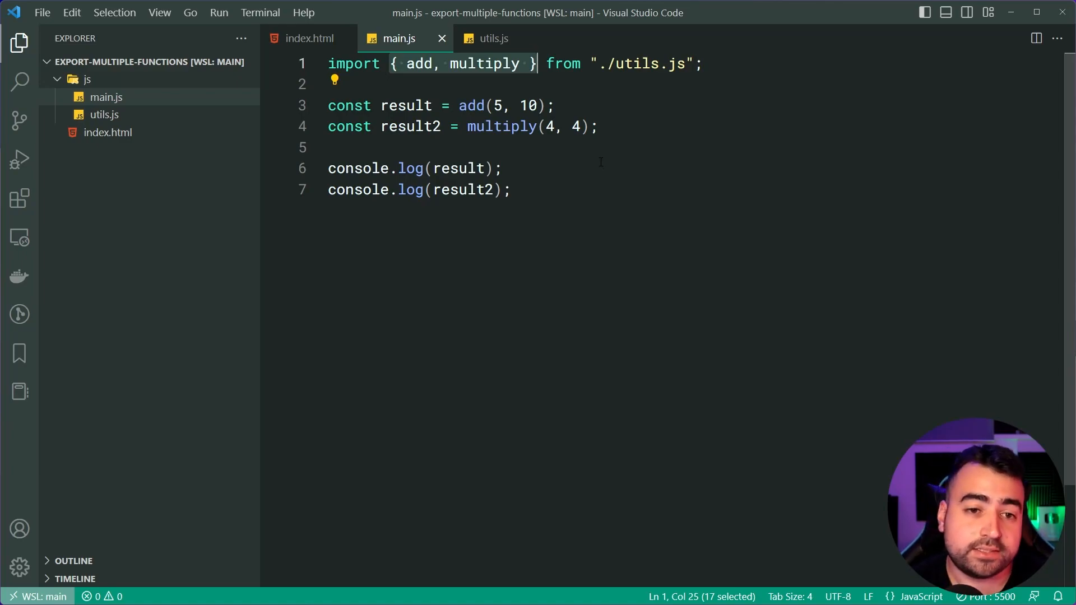
text(*)
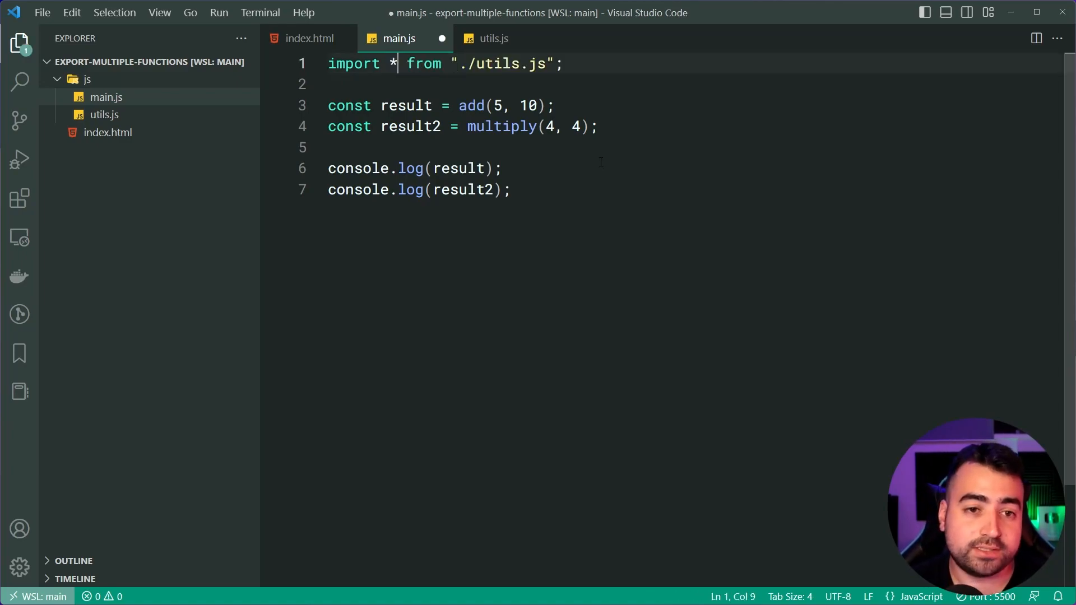
text(as)
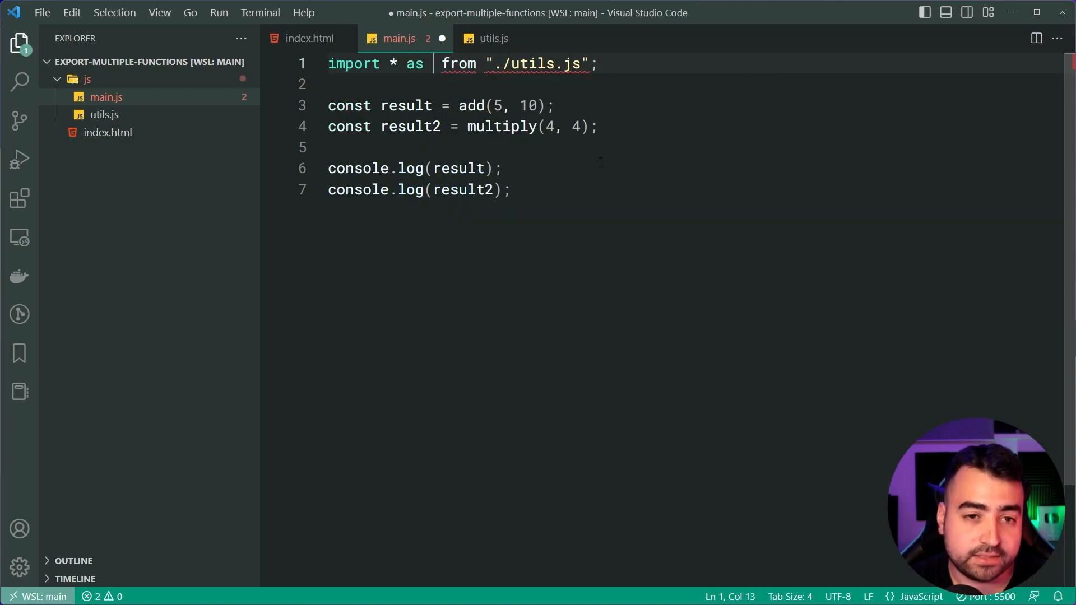
text(Utils)
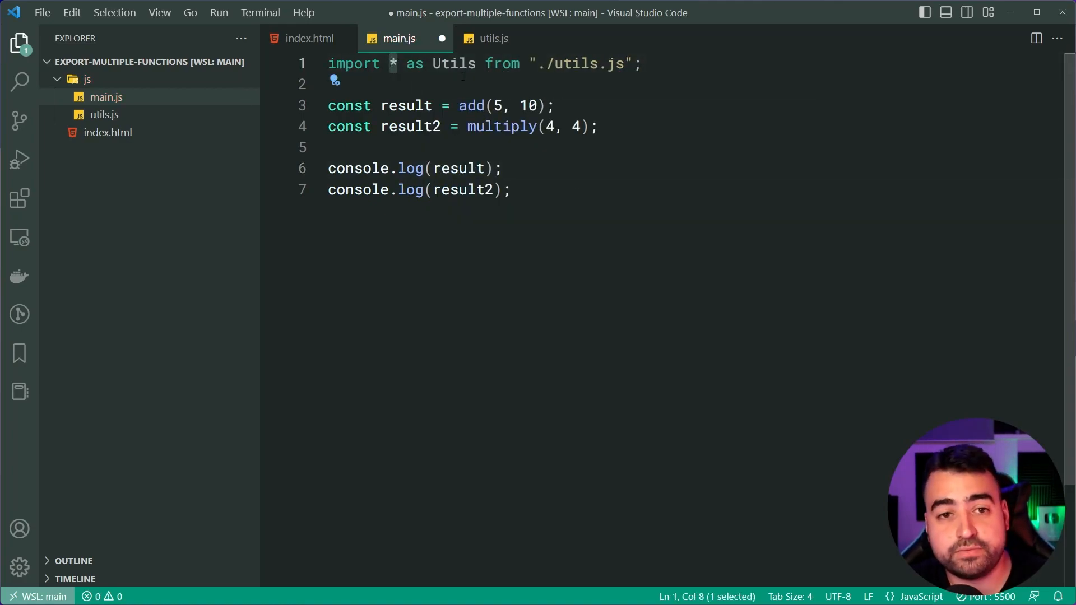
- Prefix both the add and multiply calls with Utils
click(492, 38)
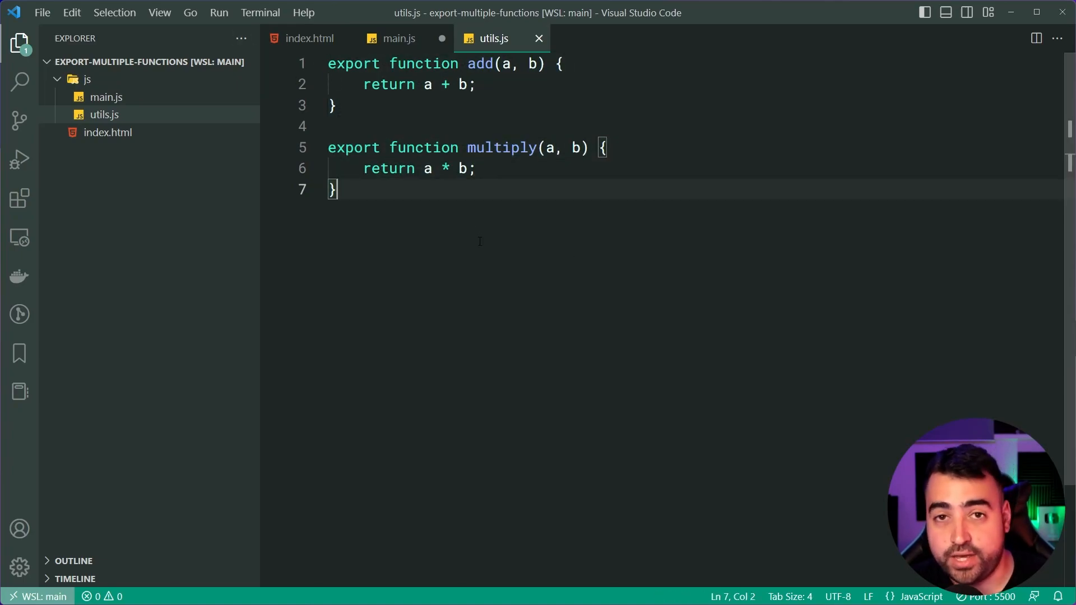
click(398, 38)
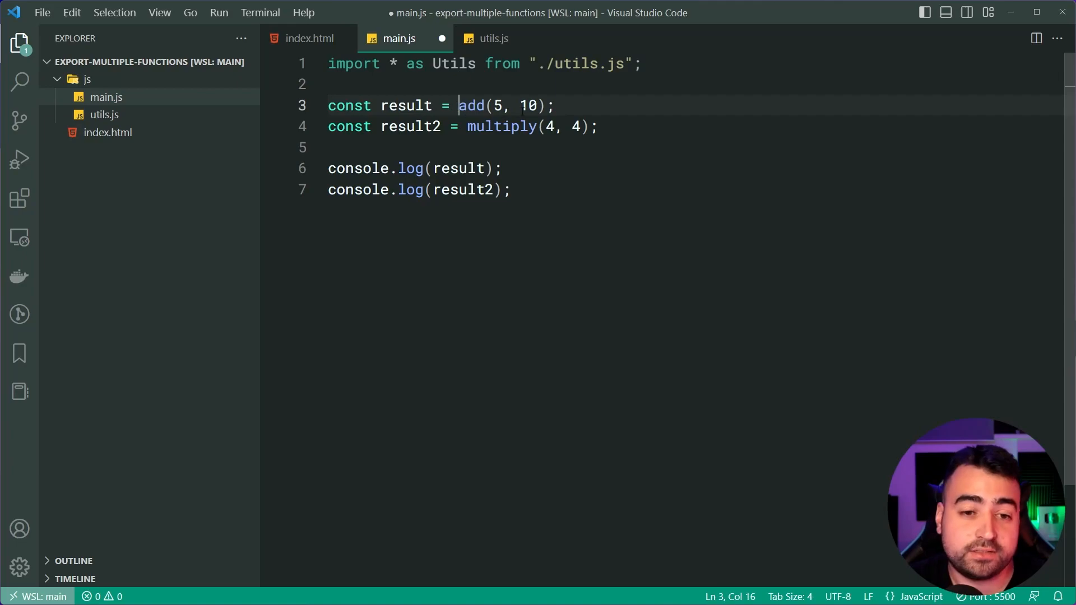
text(Utils.)
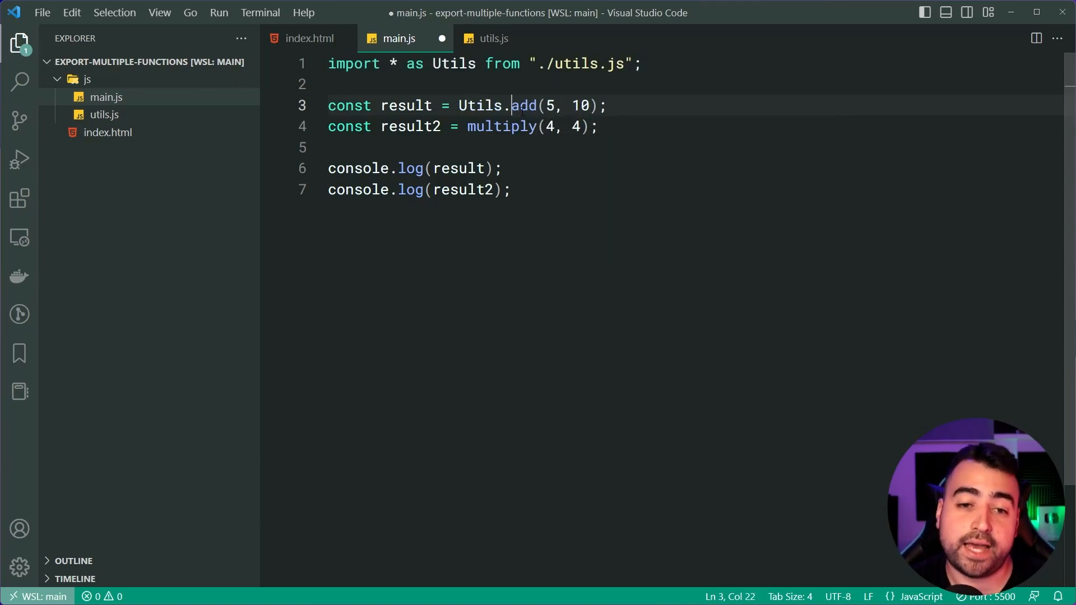
text(Utils.)
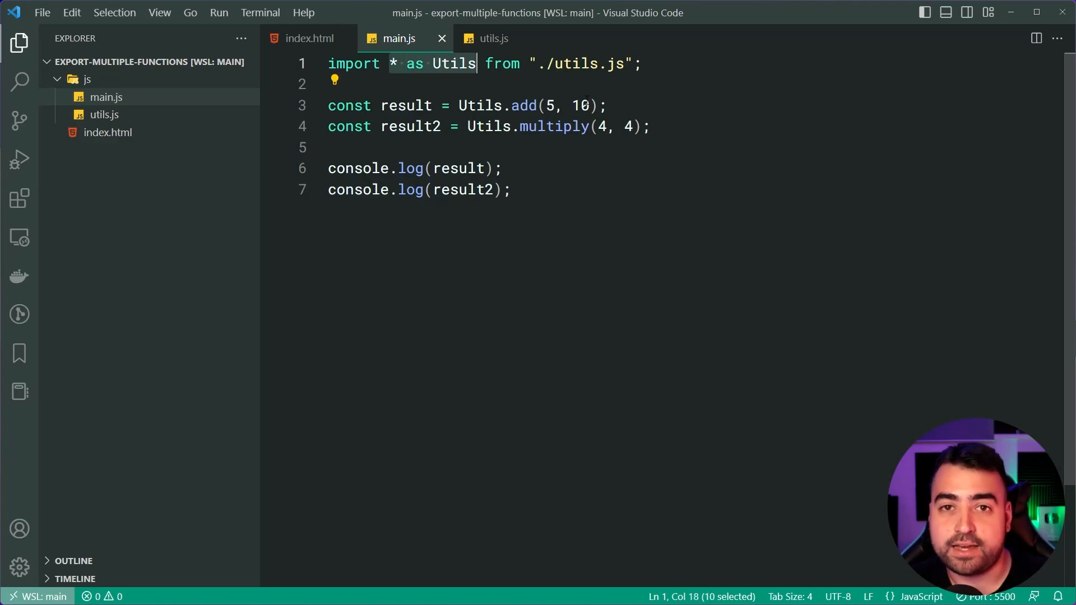
click(510, 190)
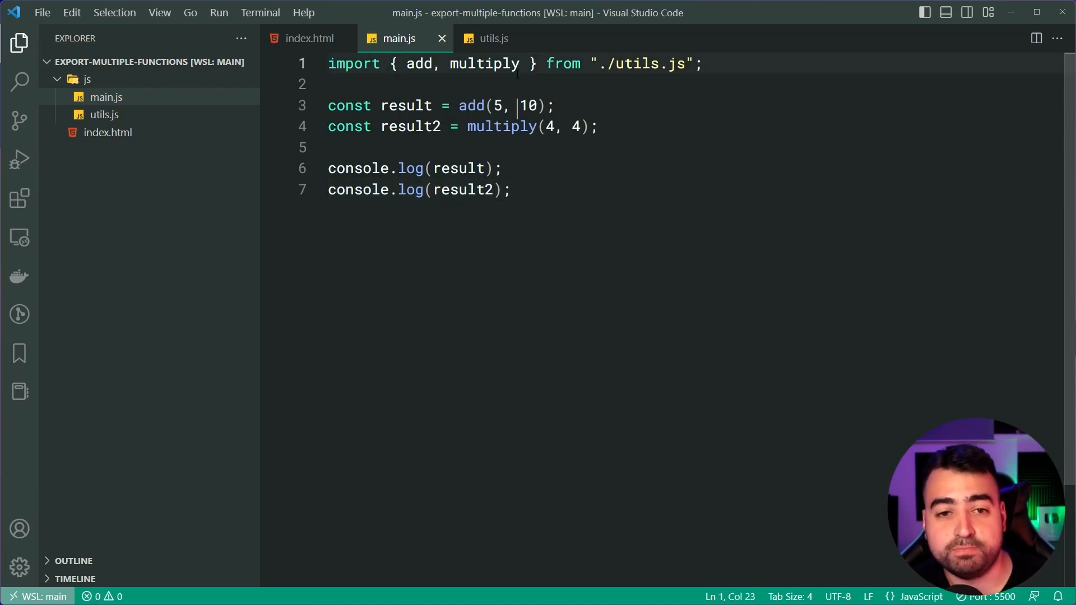
- Alias the multiply import as customMultiplyFunction and select the new alias
text(as cus)
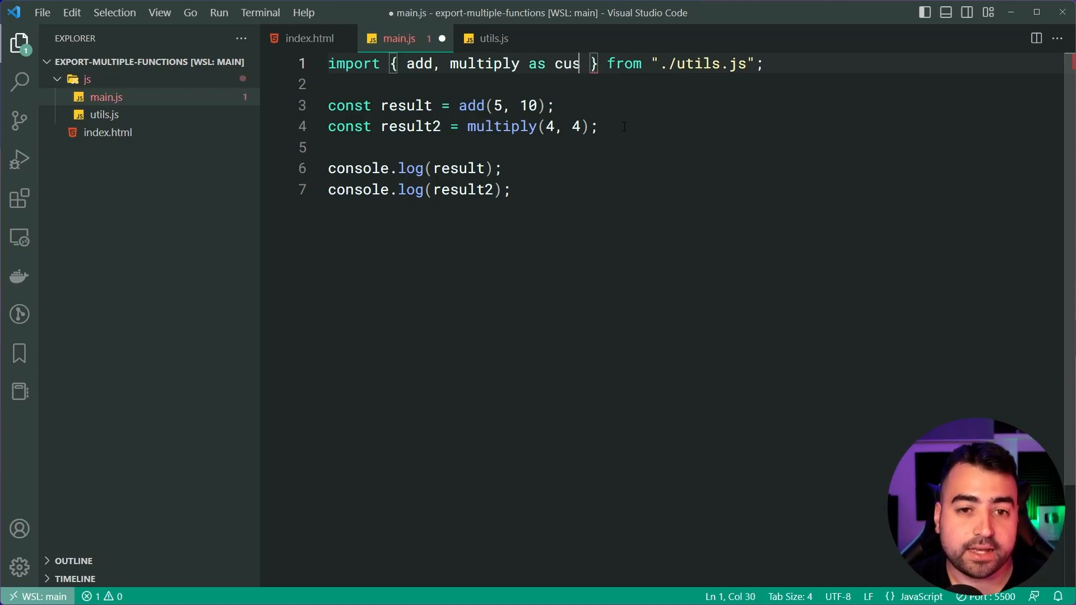
text(tomMultiplyFunction)
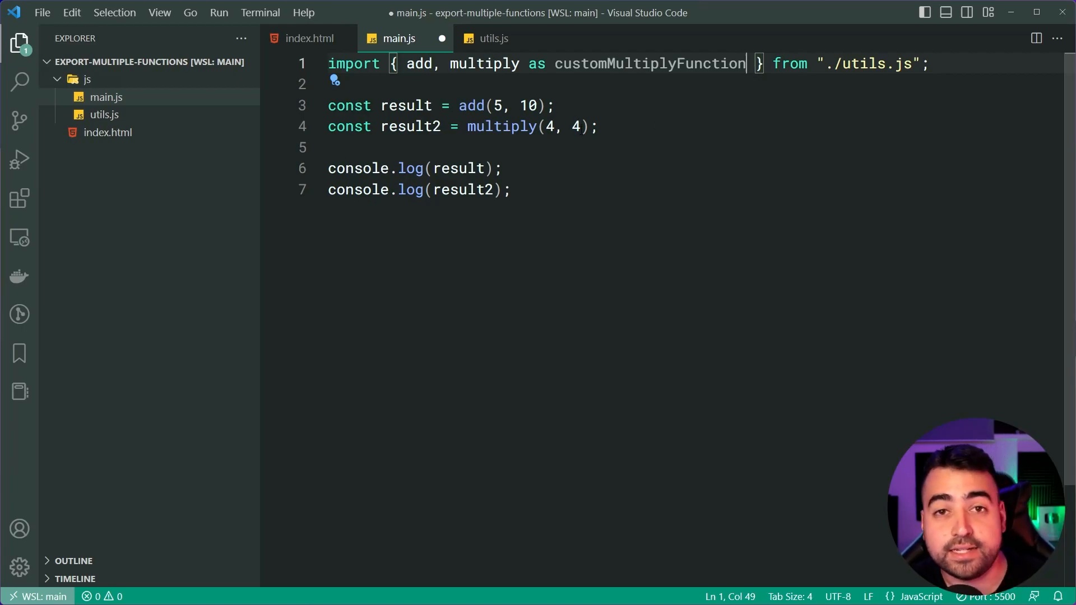
mouse_move(761, 41)
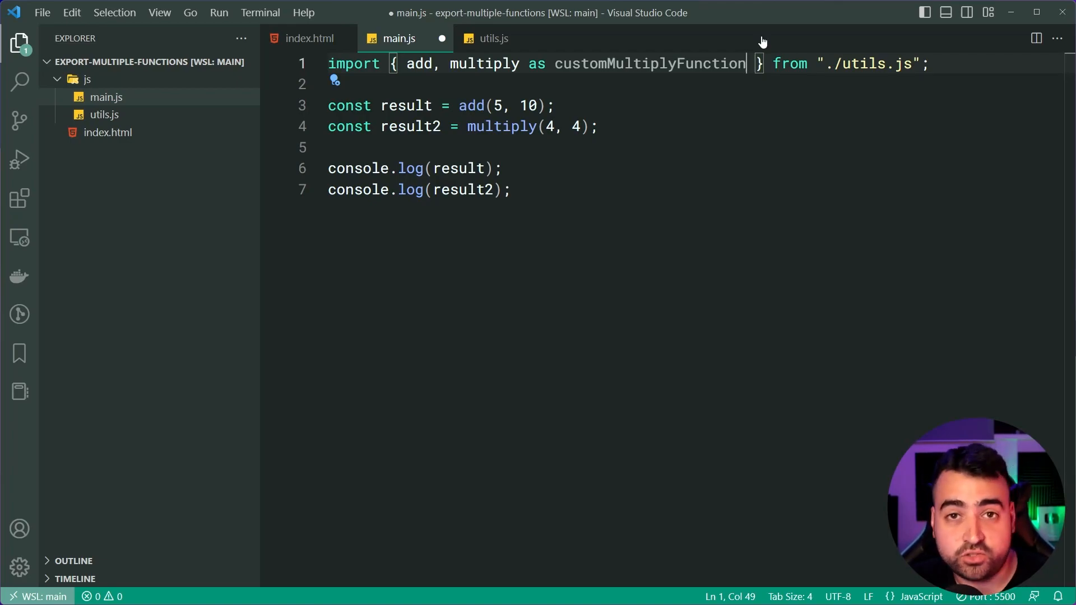
mouse_move(687, 76)
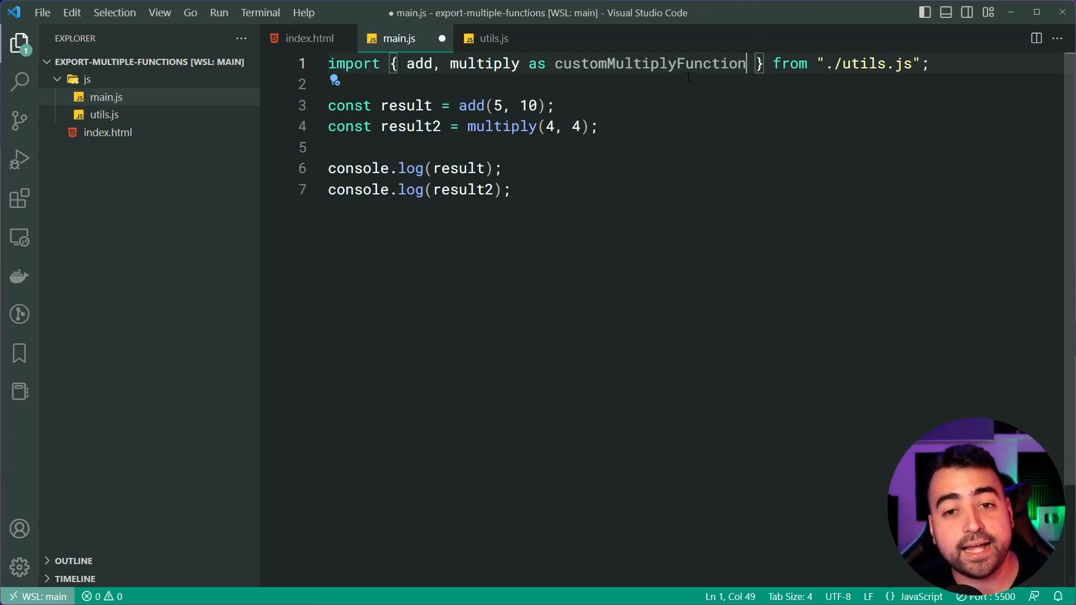
double_click(648, 63)
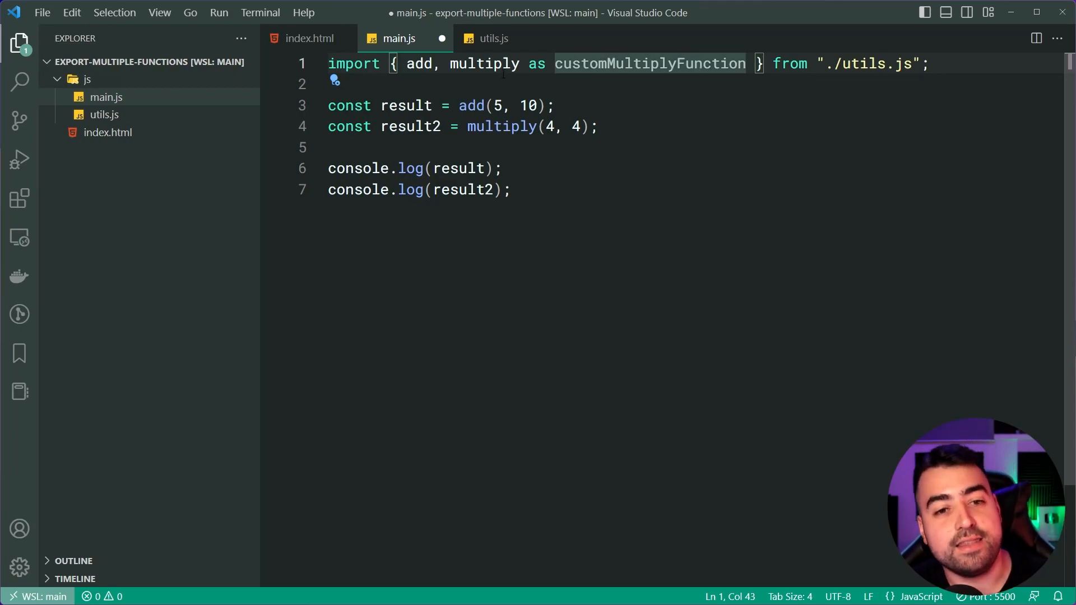
double_click(648, 63)
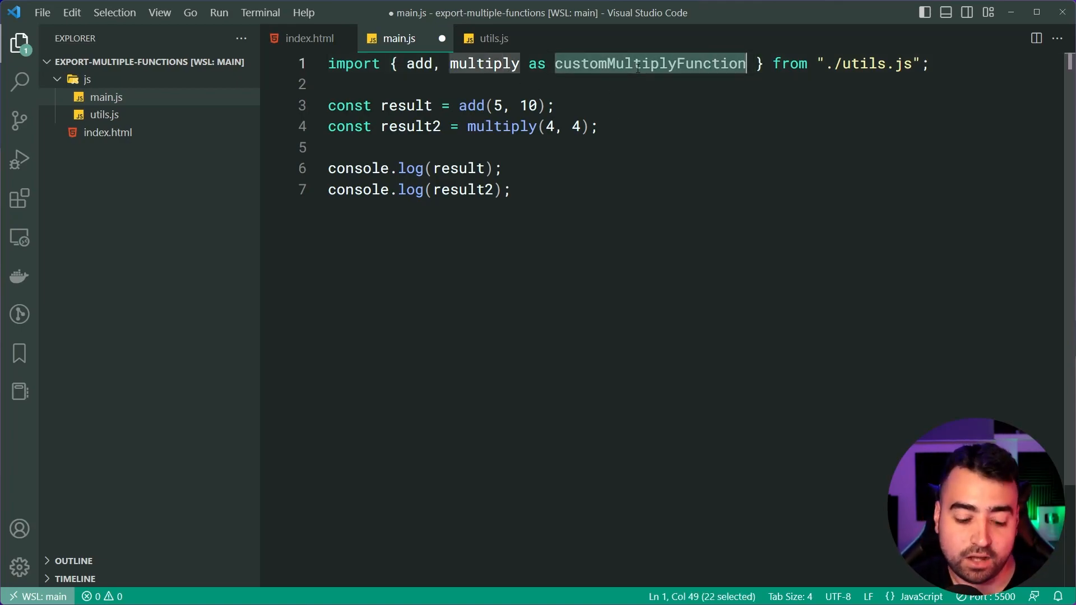